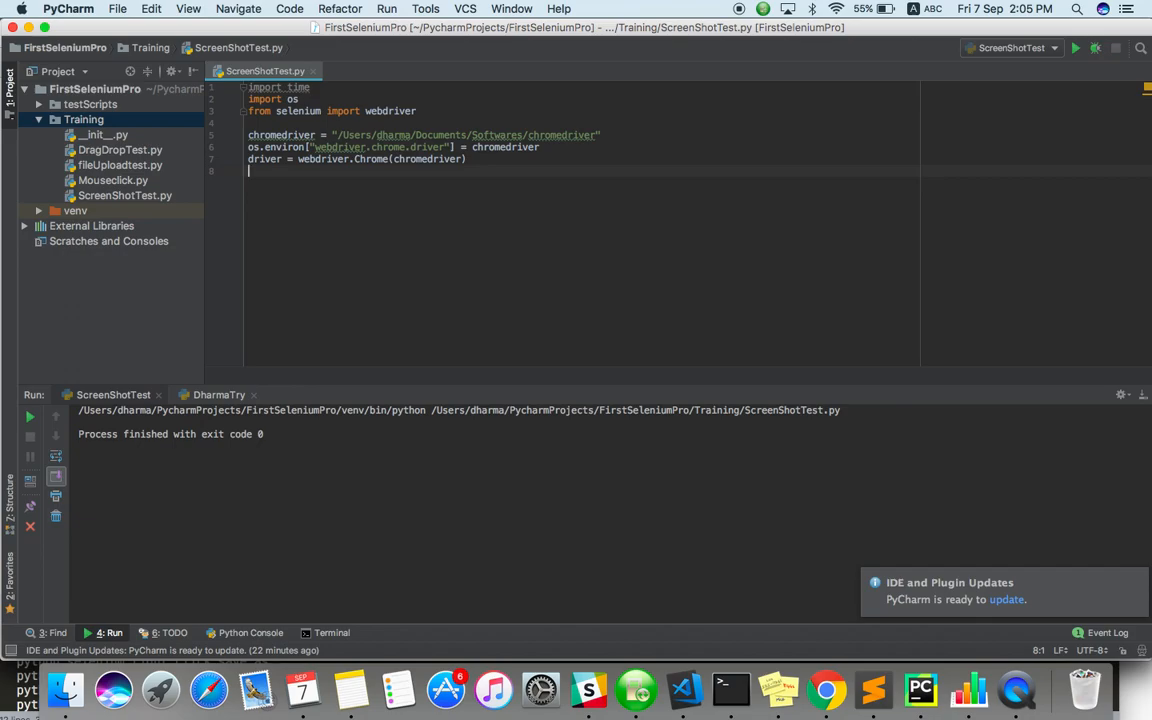
text(driver)
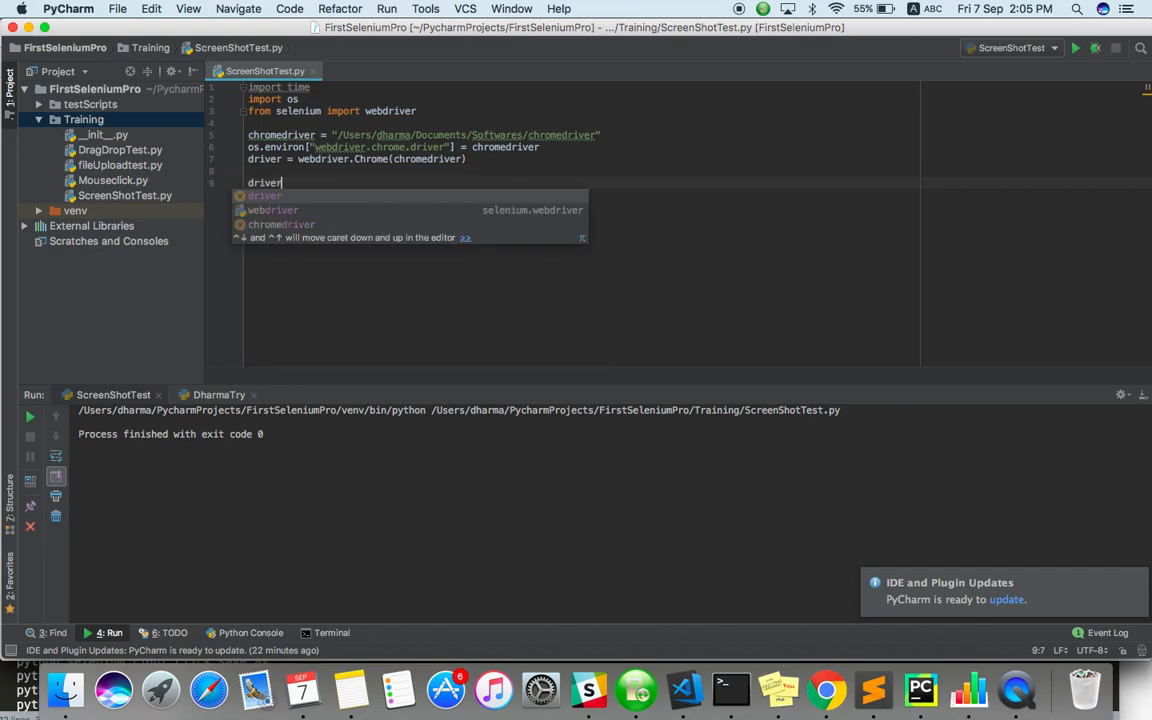
text(.get())
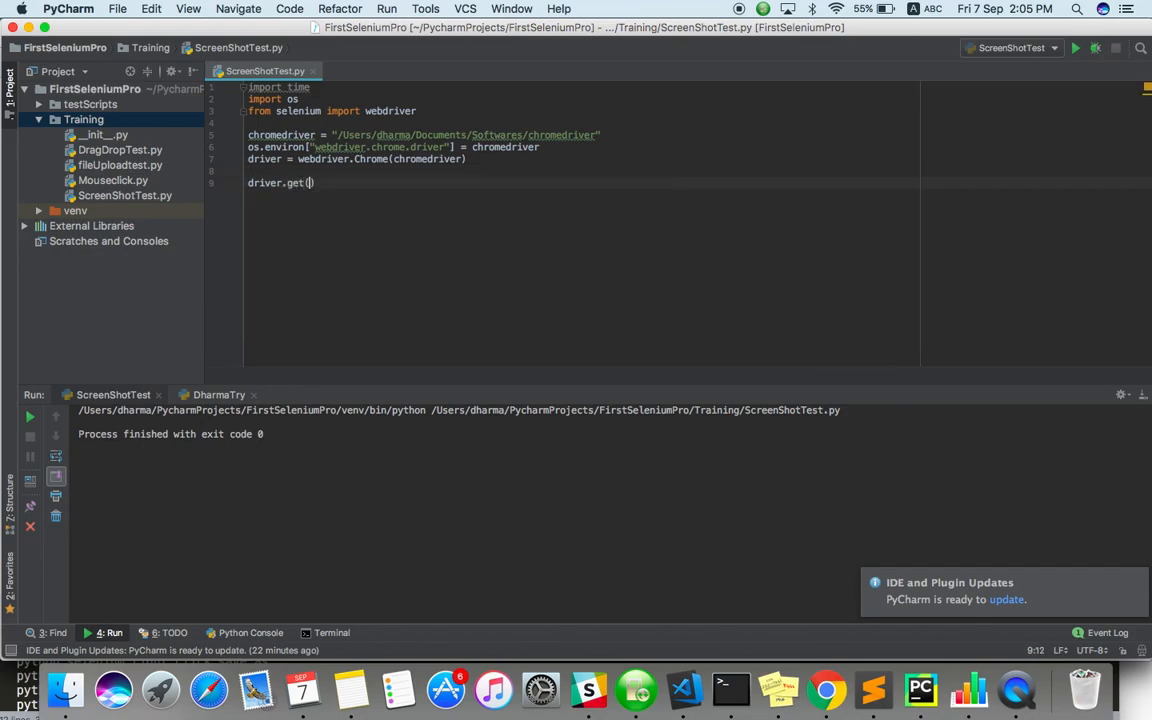
text("")
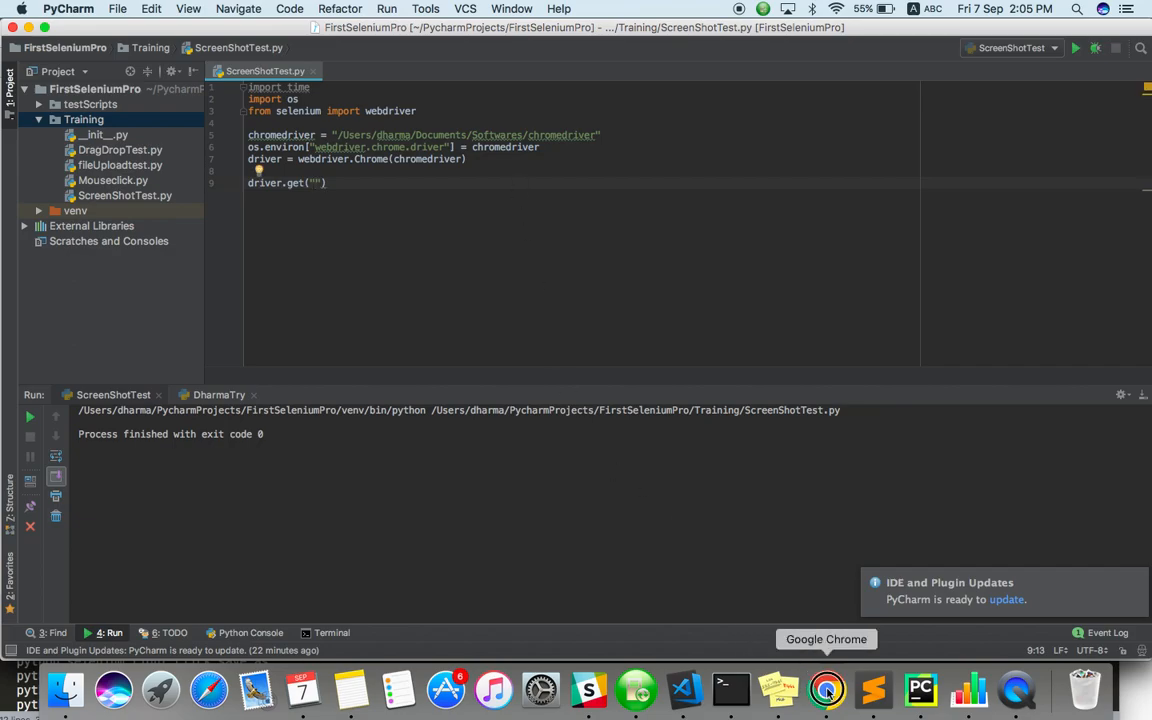
click(826, 689)
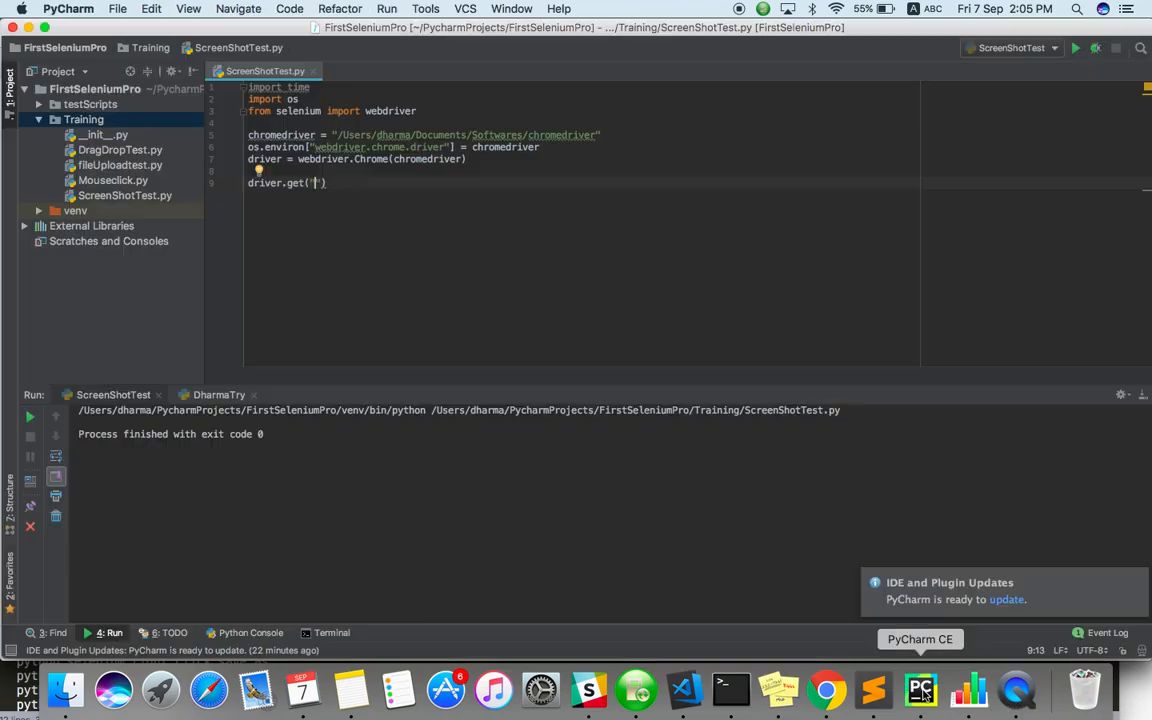
text(http://google.co)
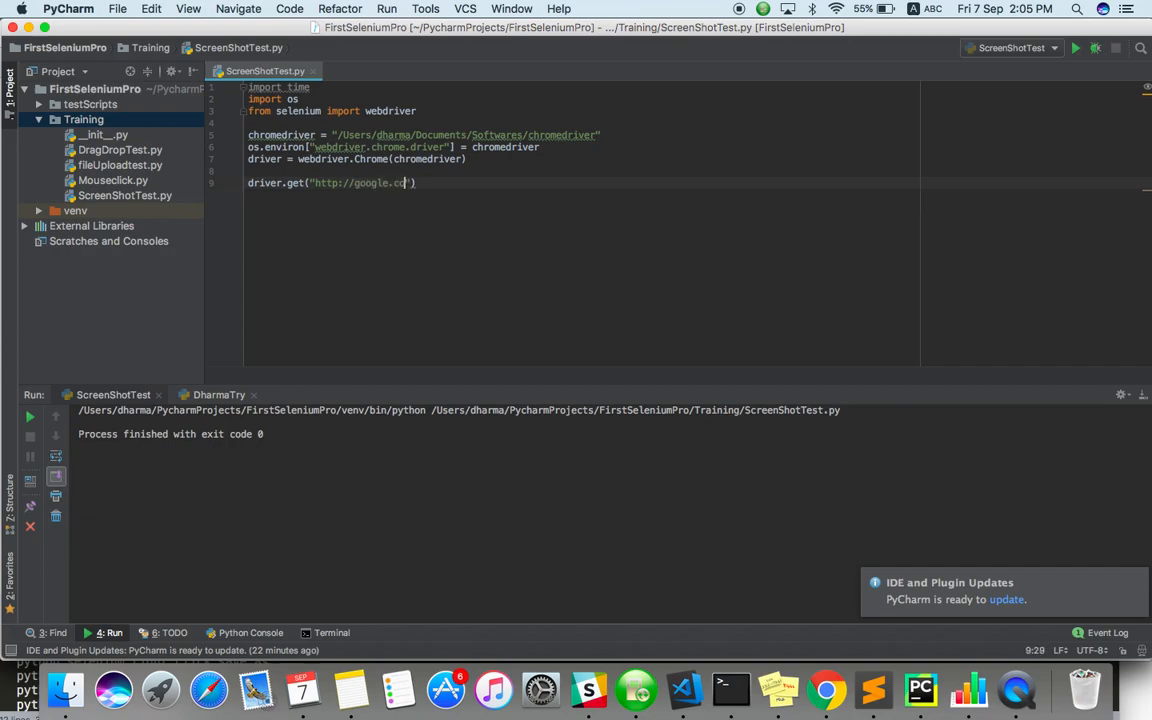
text(m)
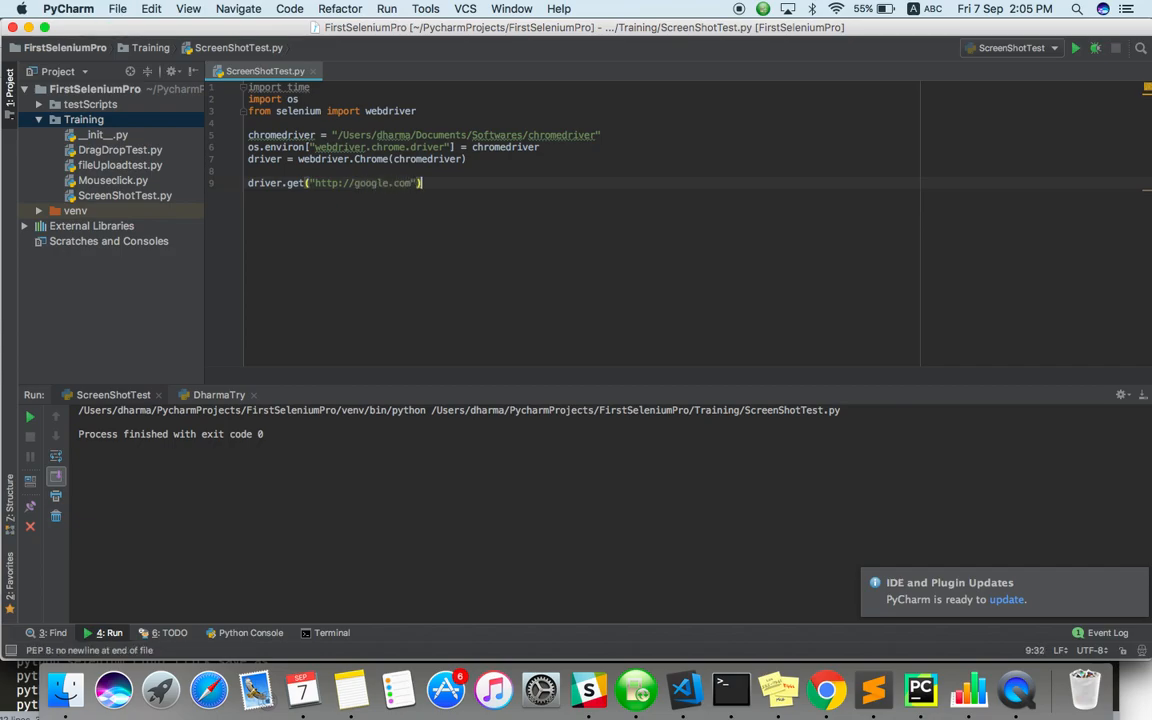
- Save a googlepage.png screenshot, then call driver.quit() to close the browser
text(driver)
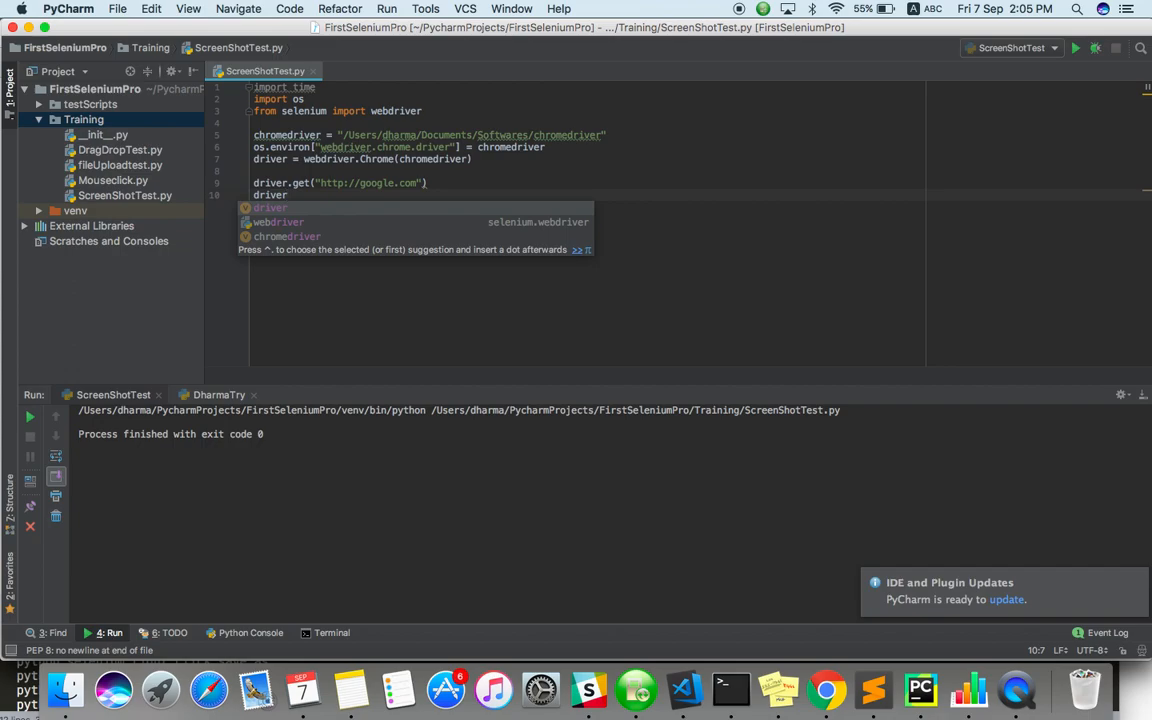
text(.)
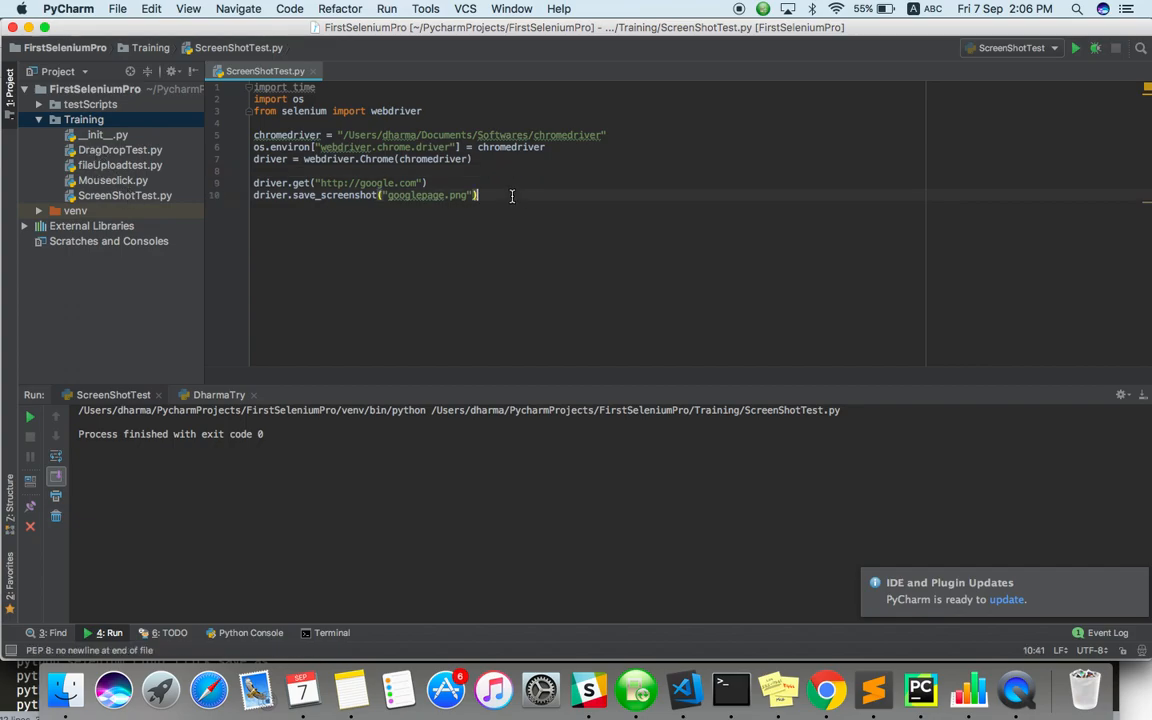
text(driver.)
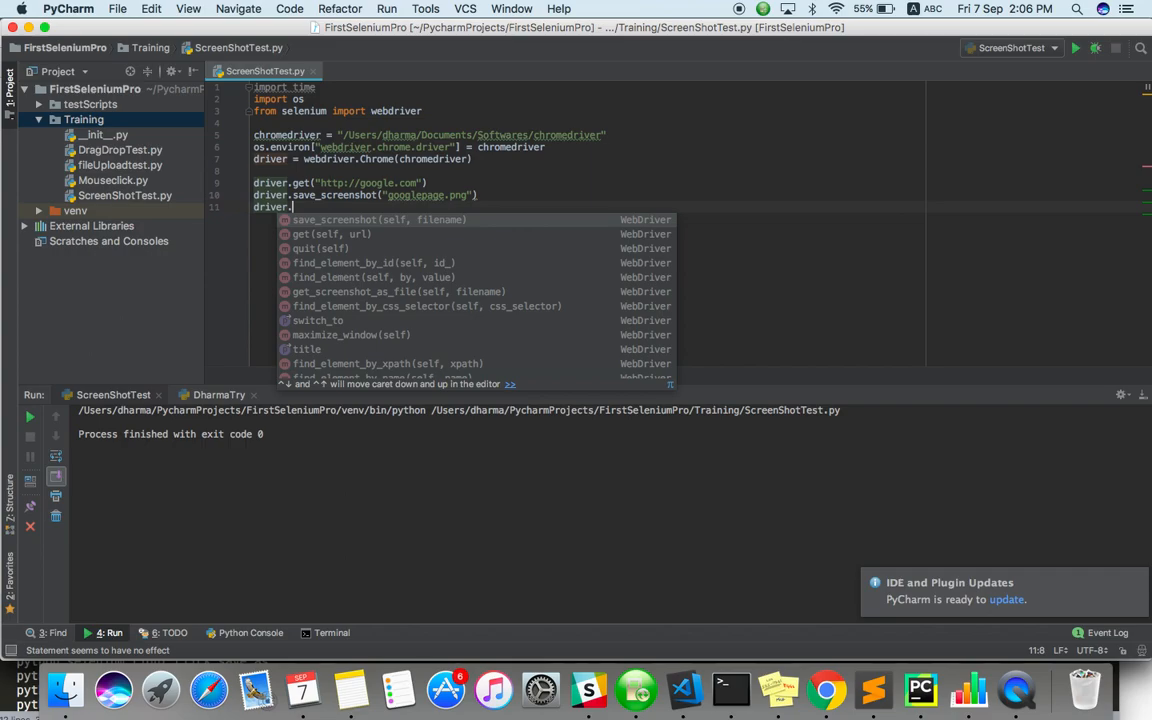
text(quit())
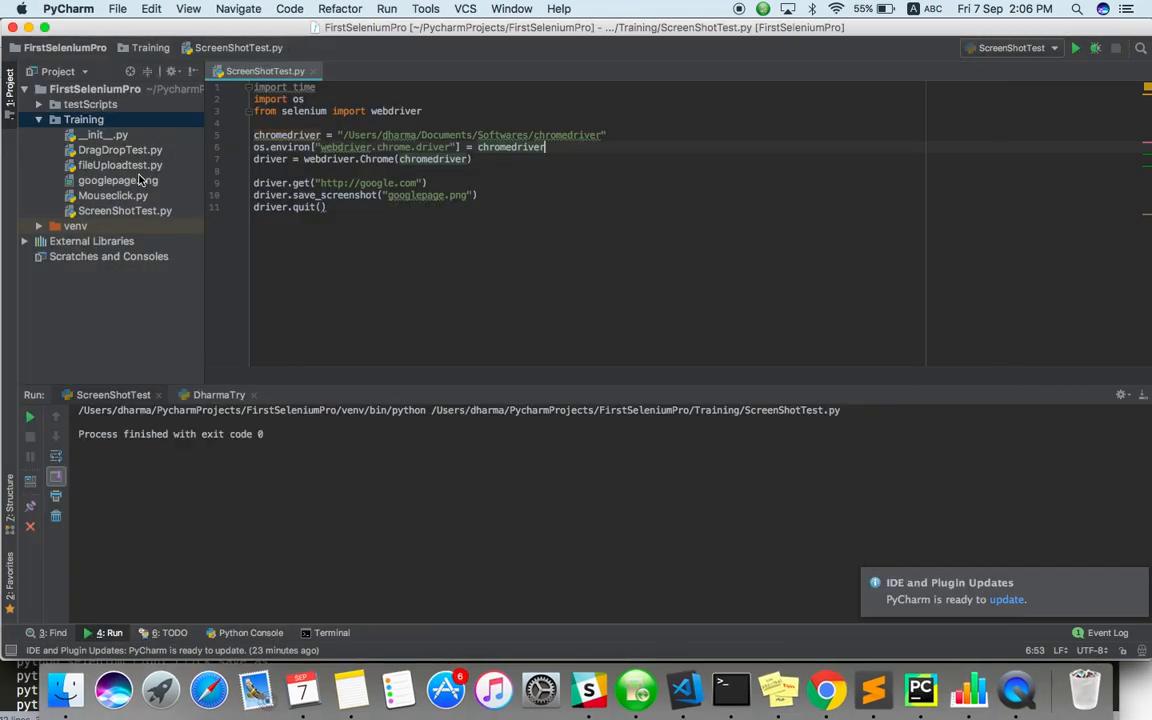
- View googlepage.png from the Project tree, close it, and select the Training folder
double_click(117, 180)
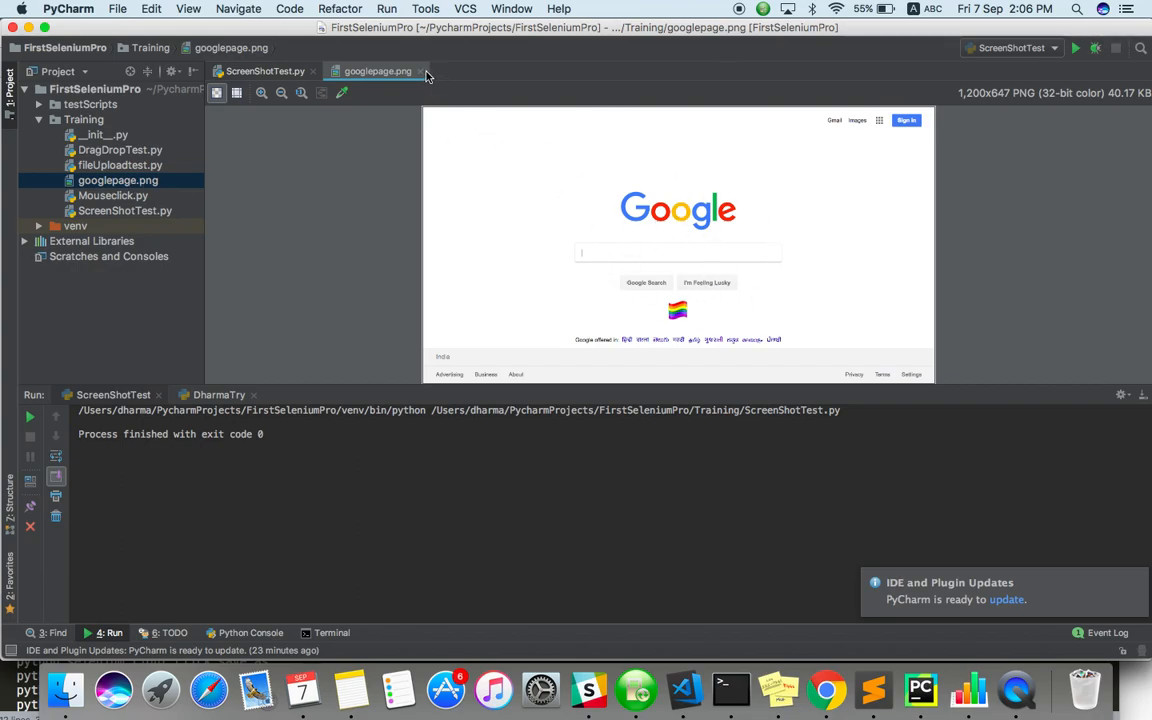
click(262, 71)
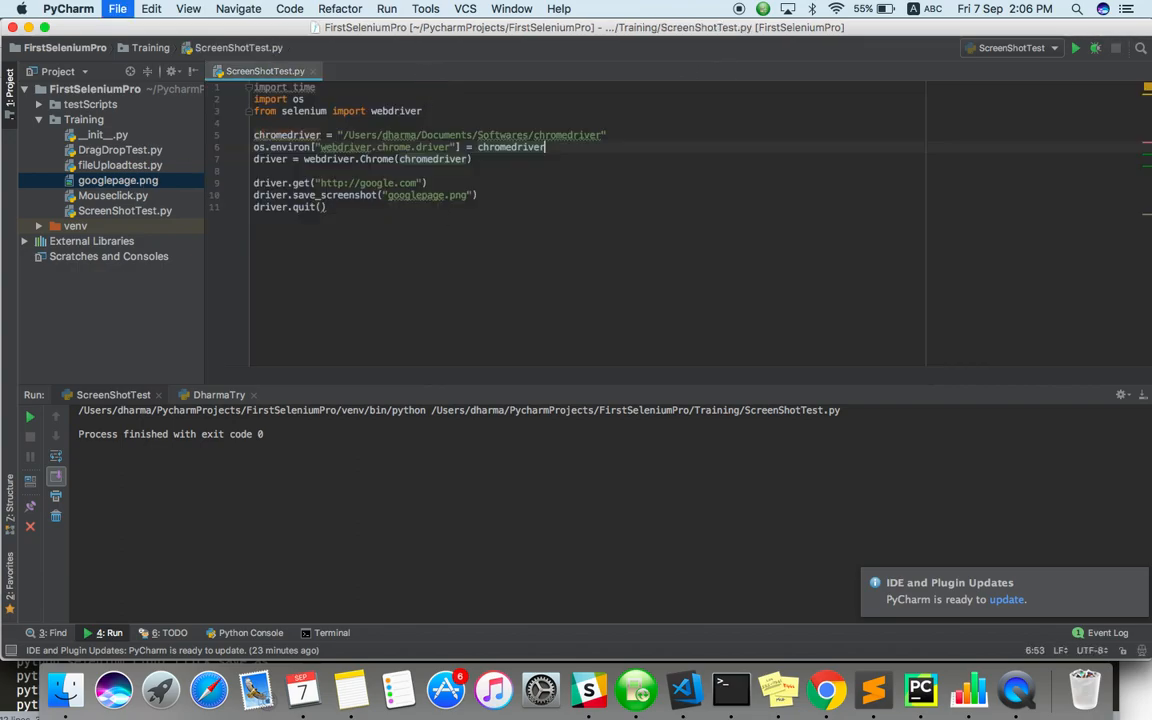
click(83, 119)
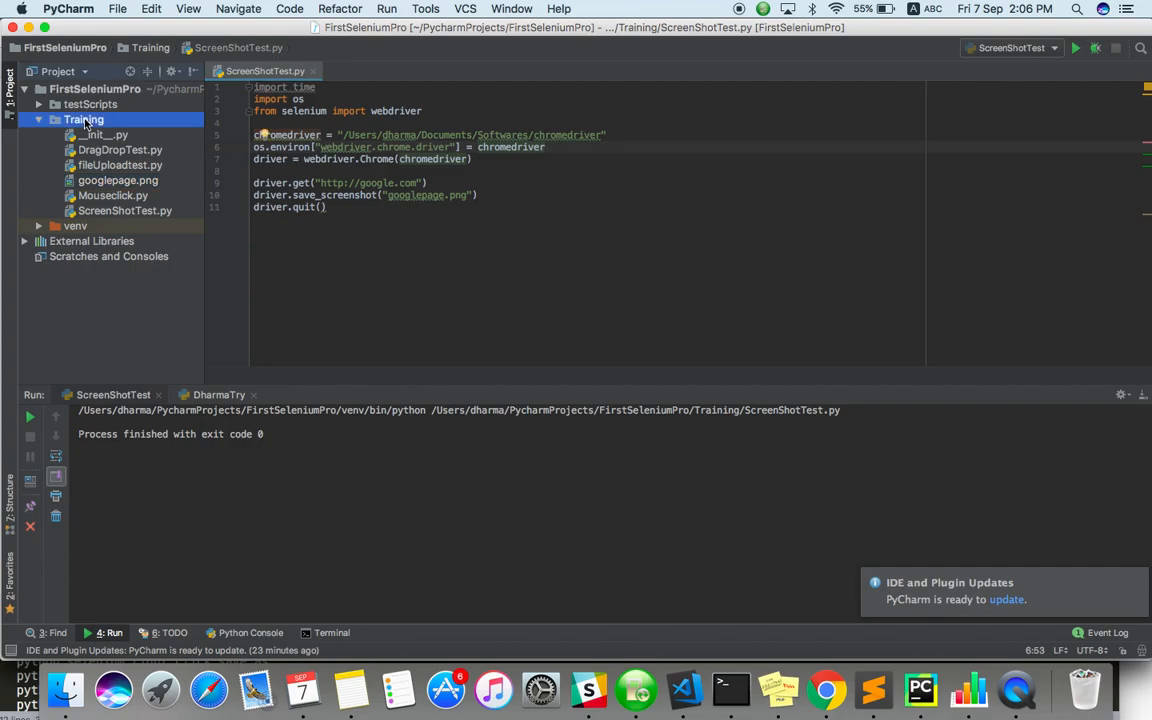
- Create a 'screenshot' directory under Training, point the capture to googlepage2.png there, and run
right_click(84, 119)
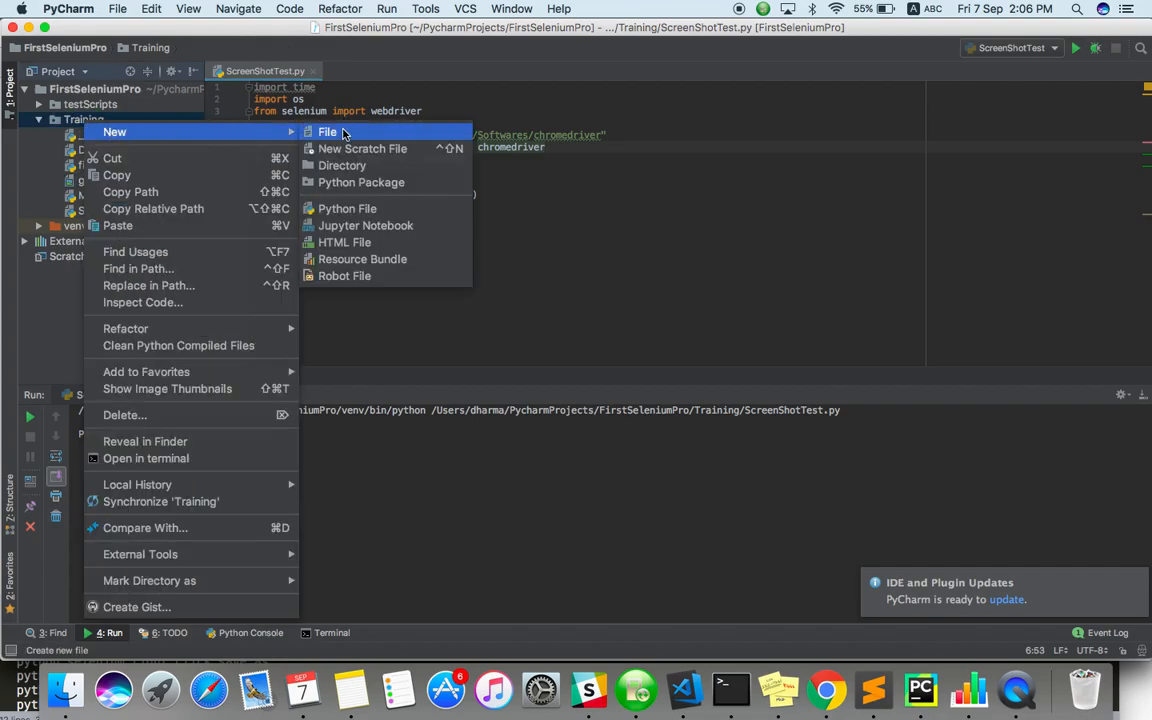
click(342, 165)
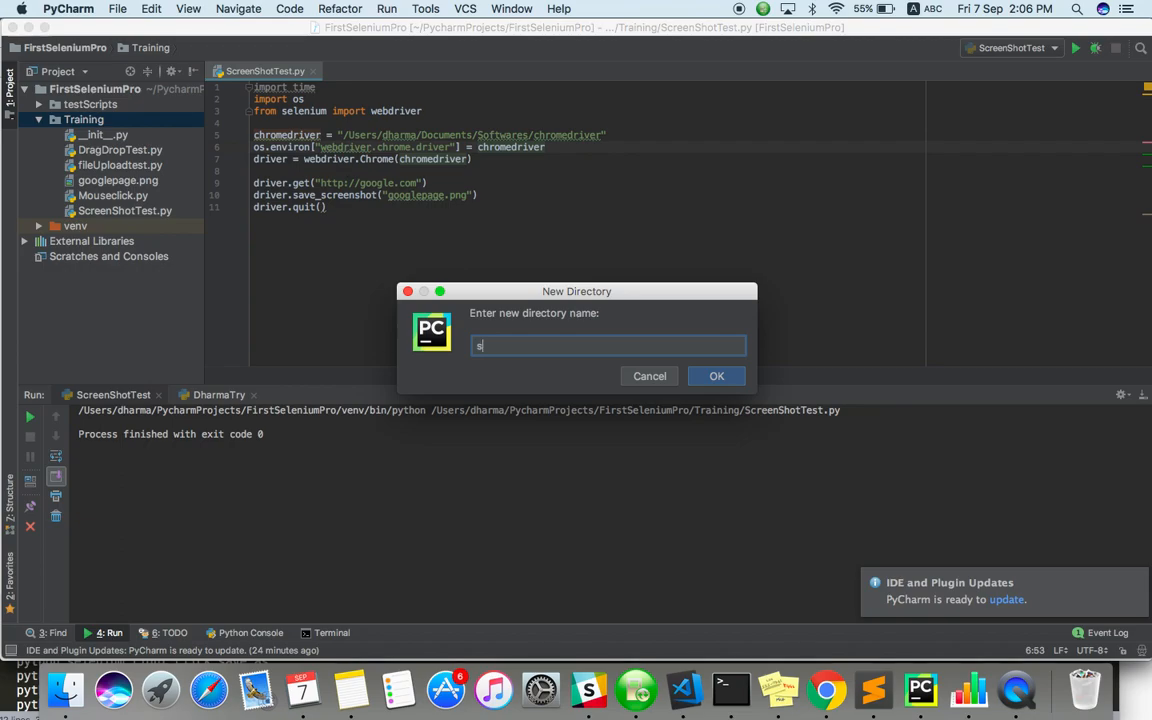
text(creenshot)
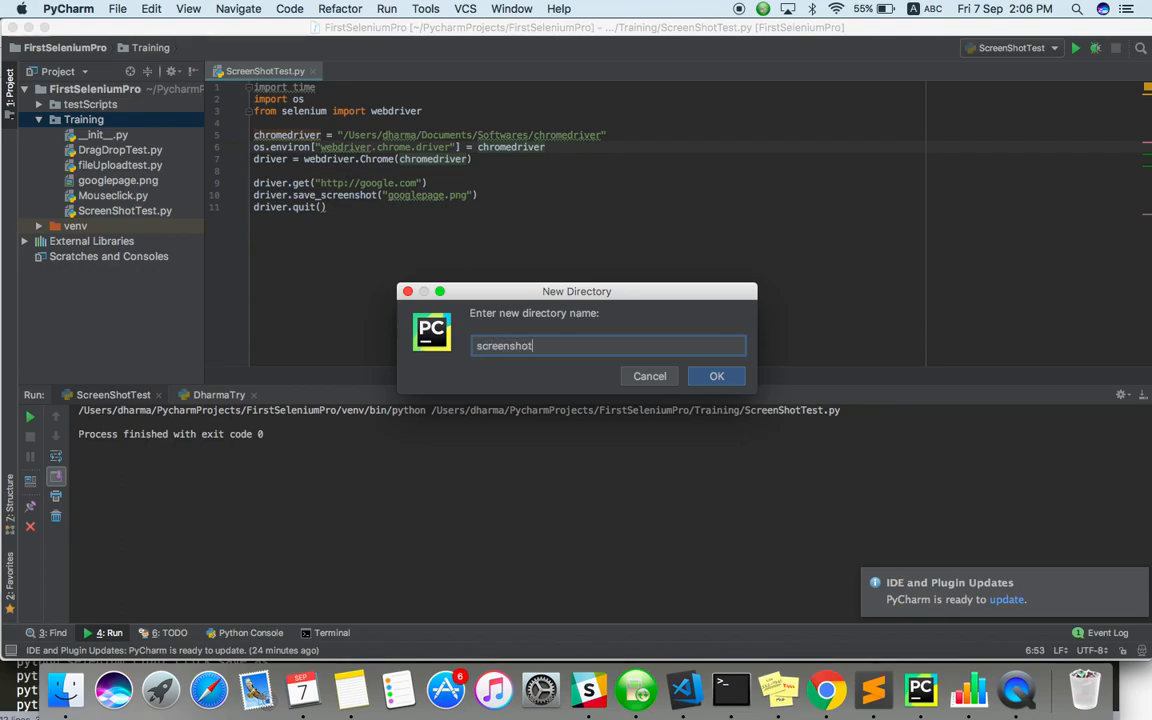
click(716, 375)
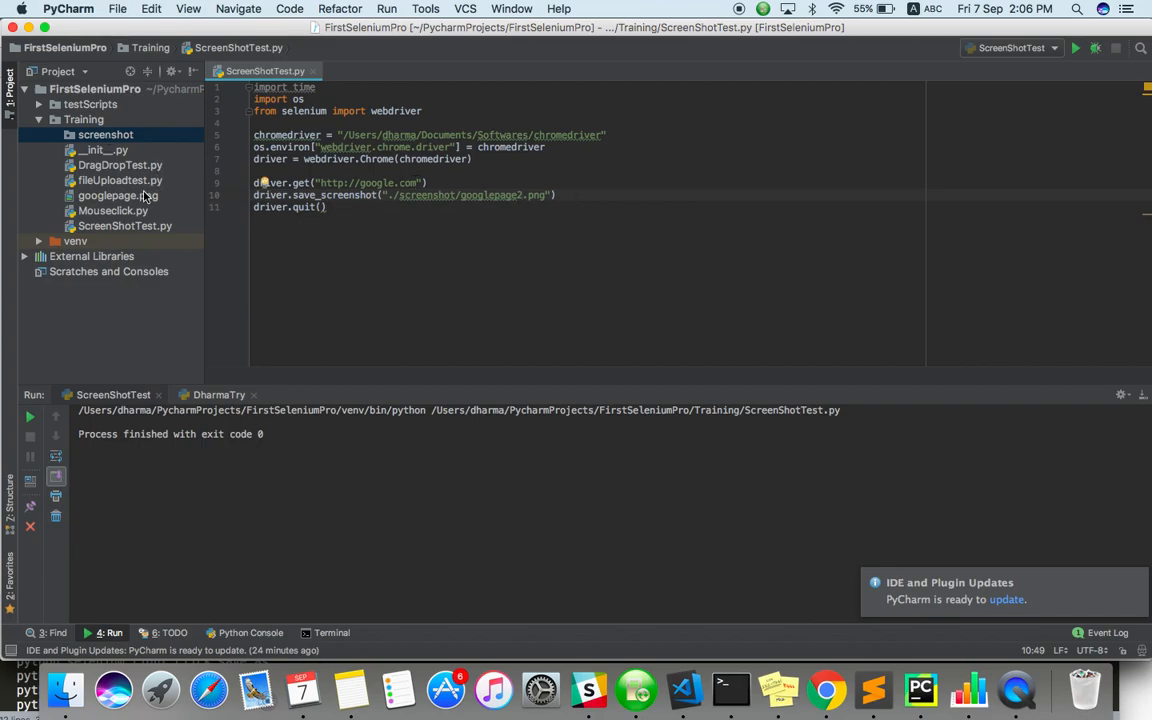
right_click(518, 195)
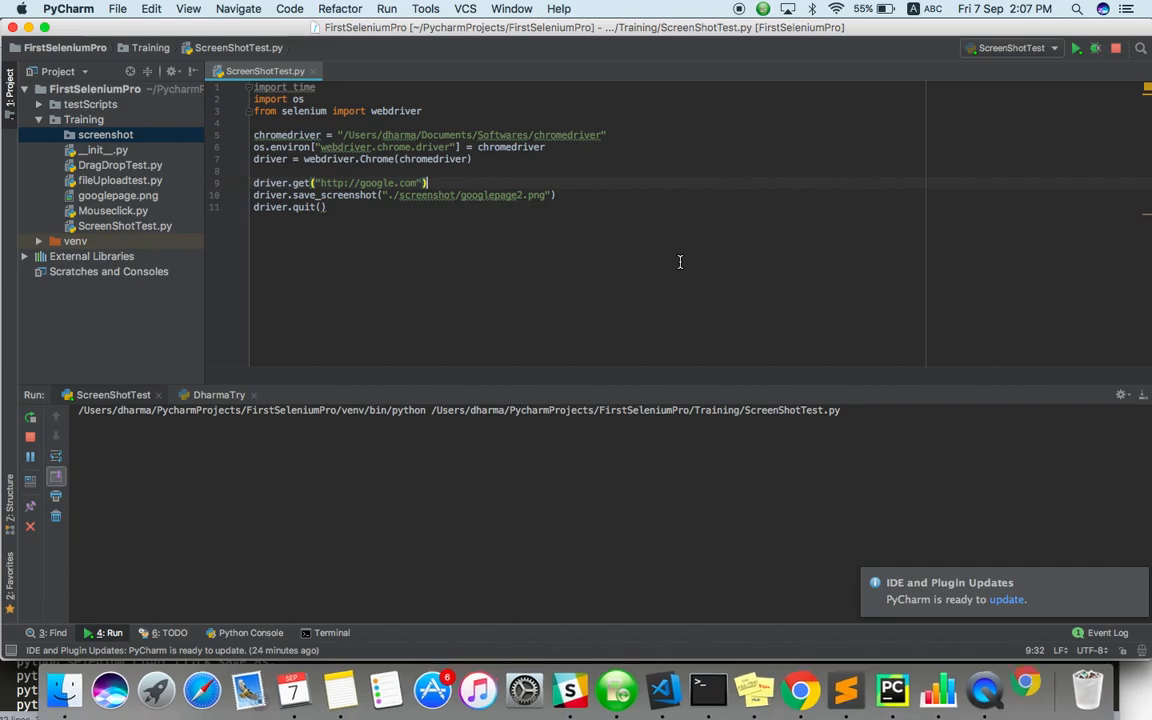
mouse_move(1021, 690)
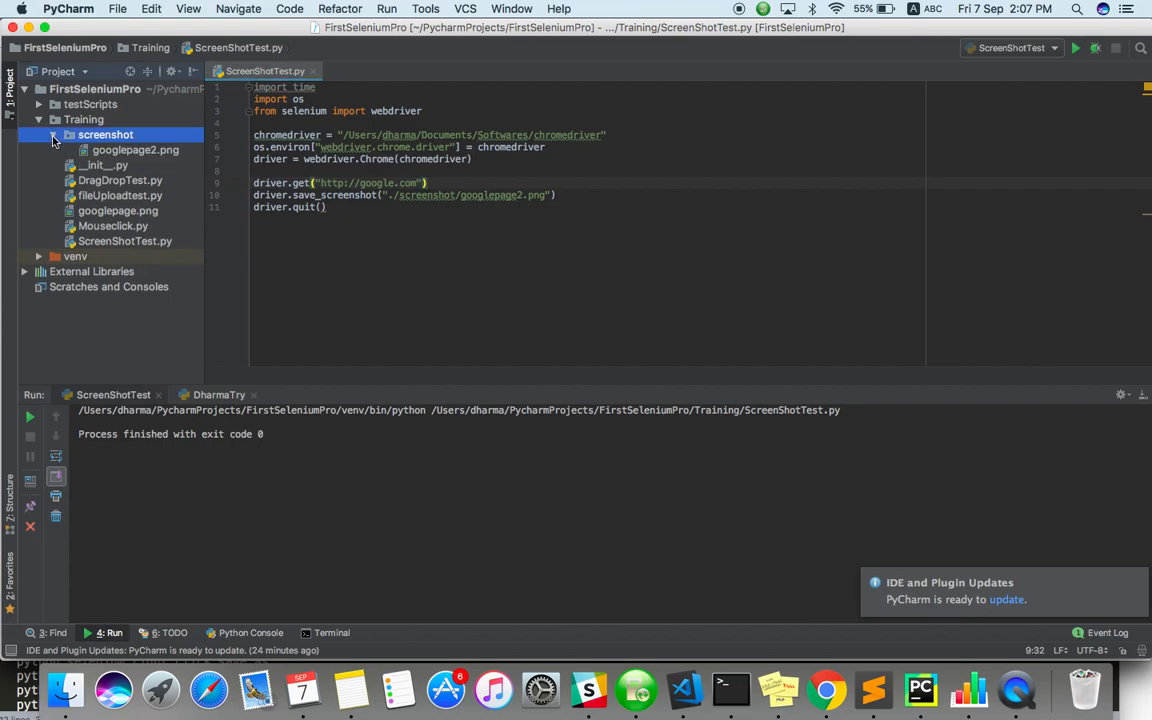
- Preview googlepage2.png from the screenshot folder, close it, and start a try block
double_click(135, 149)
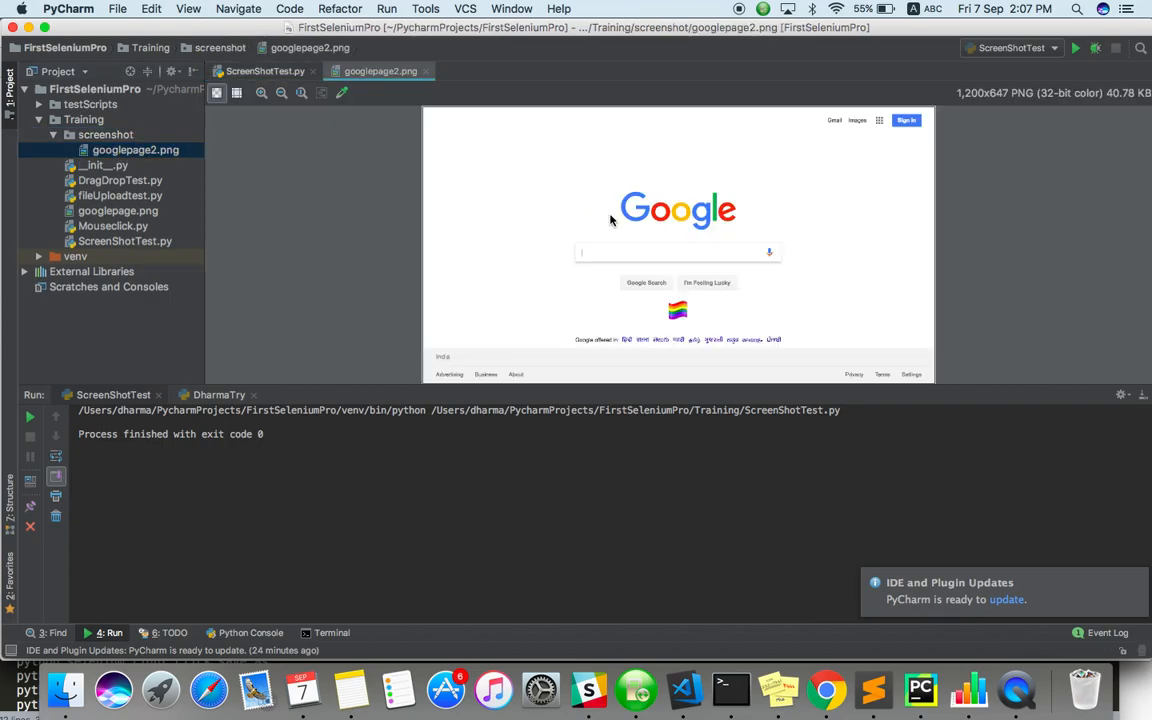
click(265, 71)
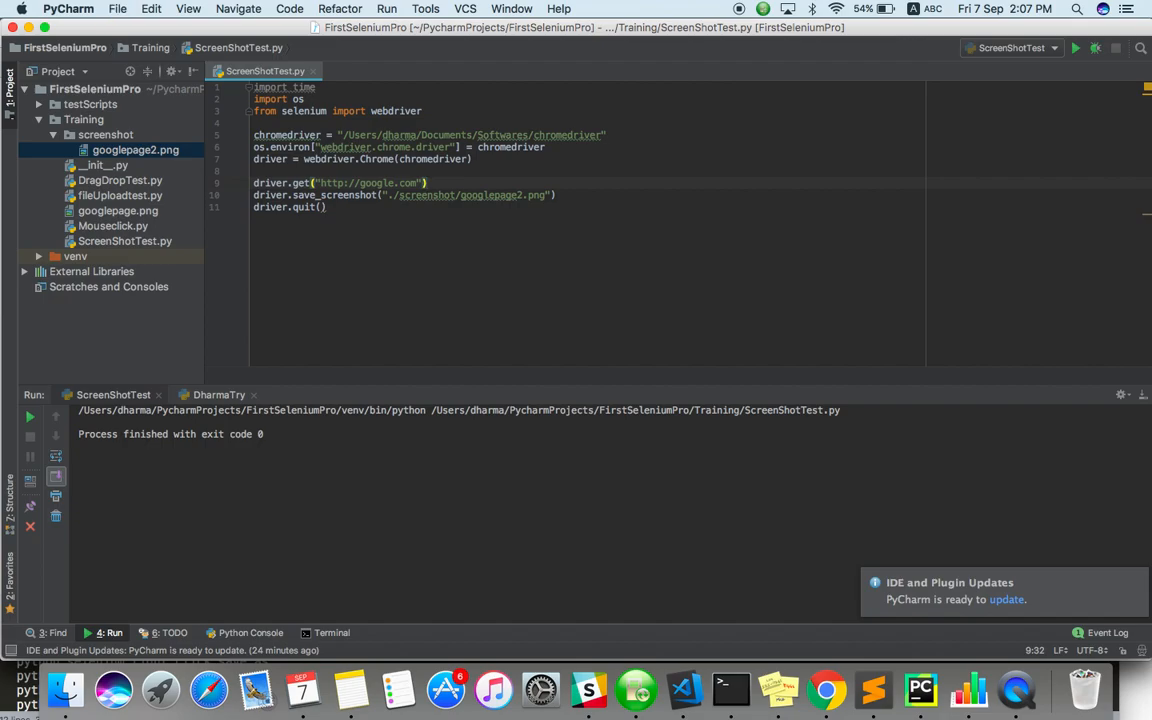
text(try:)
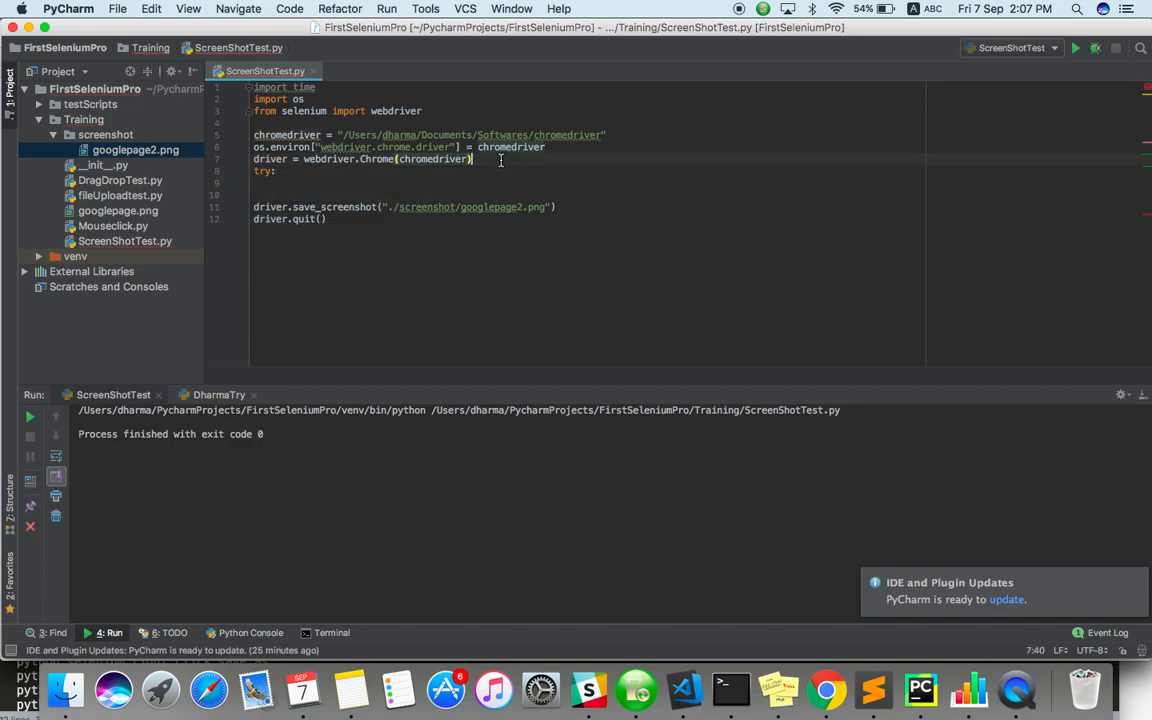
- Inside try, load Google and click the element found by id "abcd"
text(driver.get("http://google.com"))
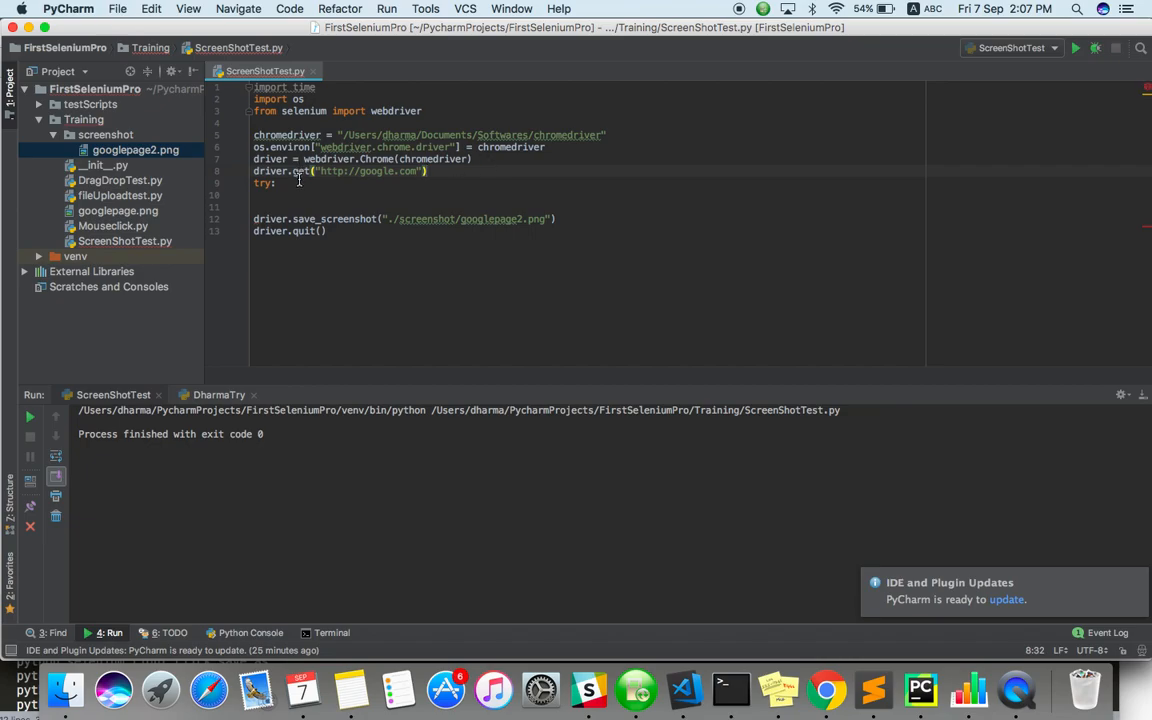
text(driver)
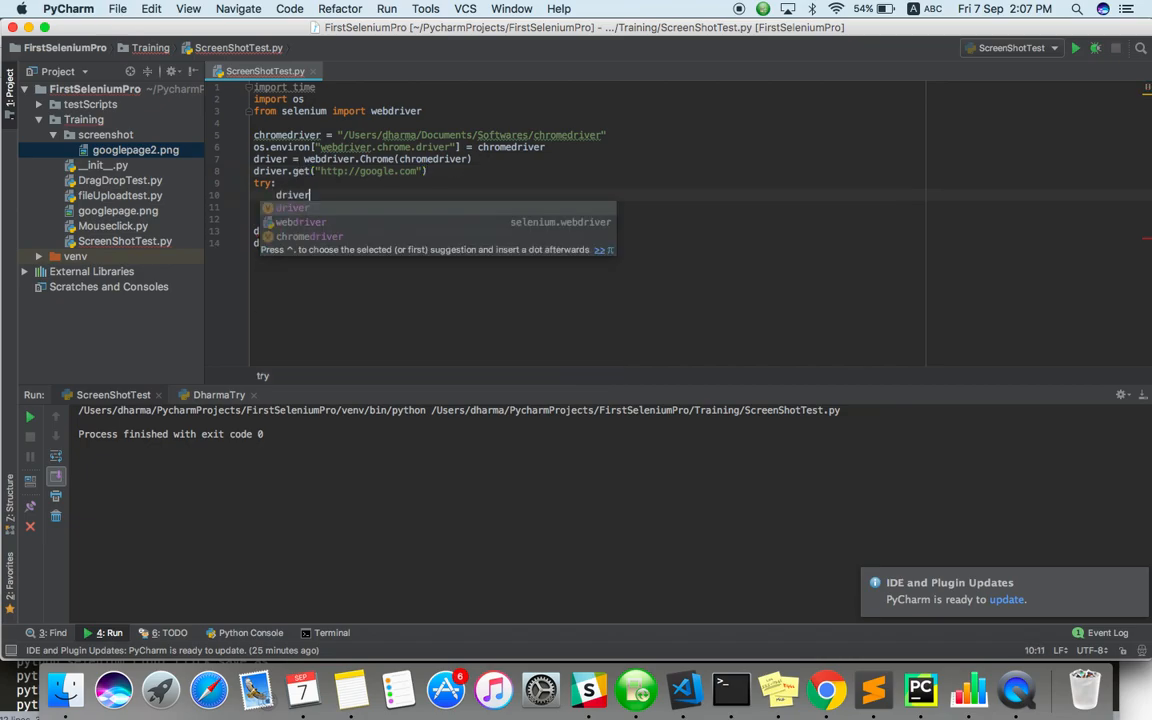
text(.find_element_by_id())
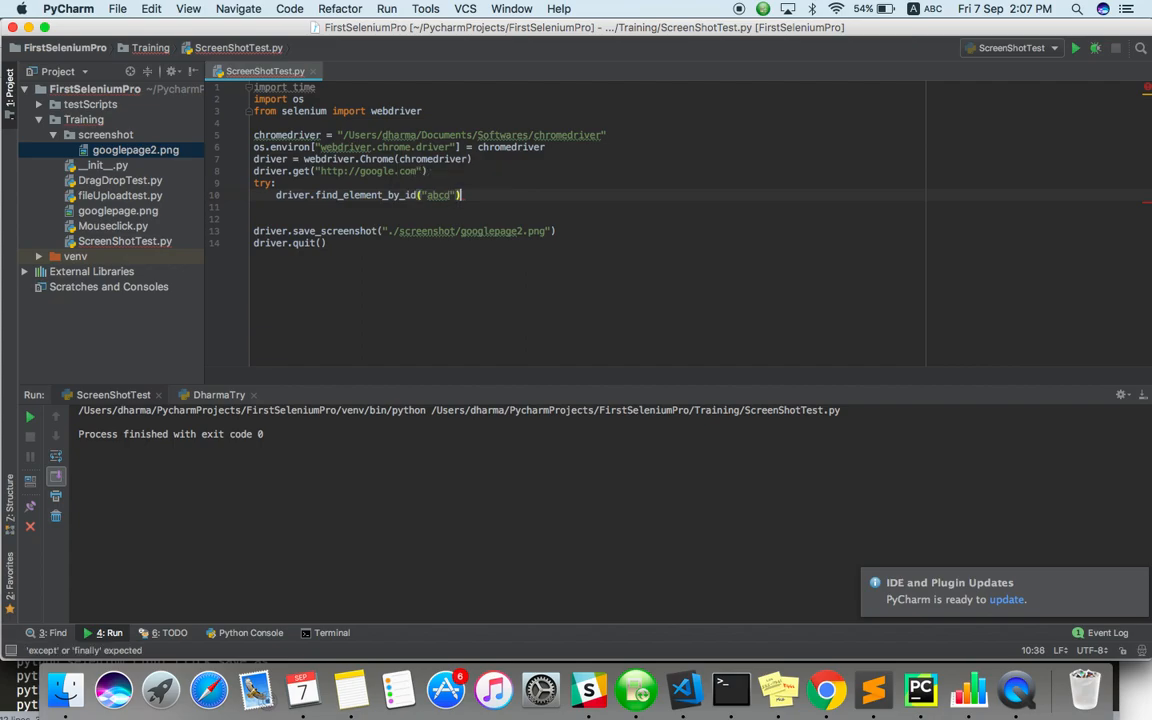
text(.click())
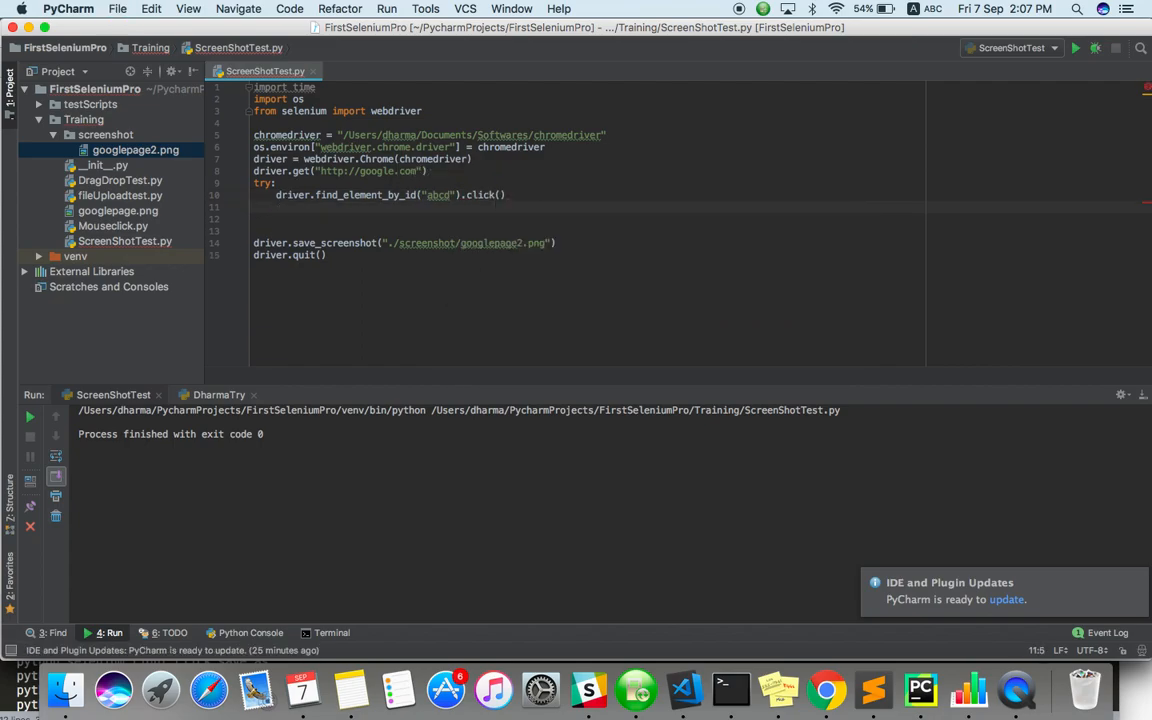
- Add an except block saving ./screenshot/failtoclick.png
text(except:)
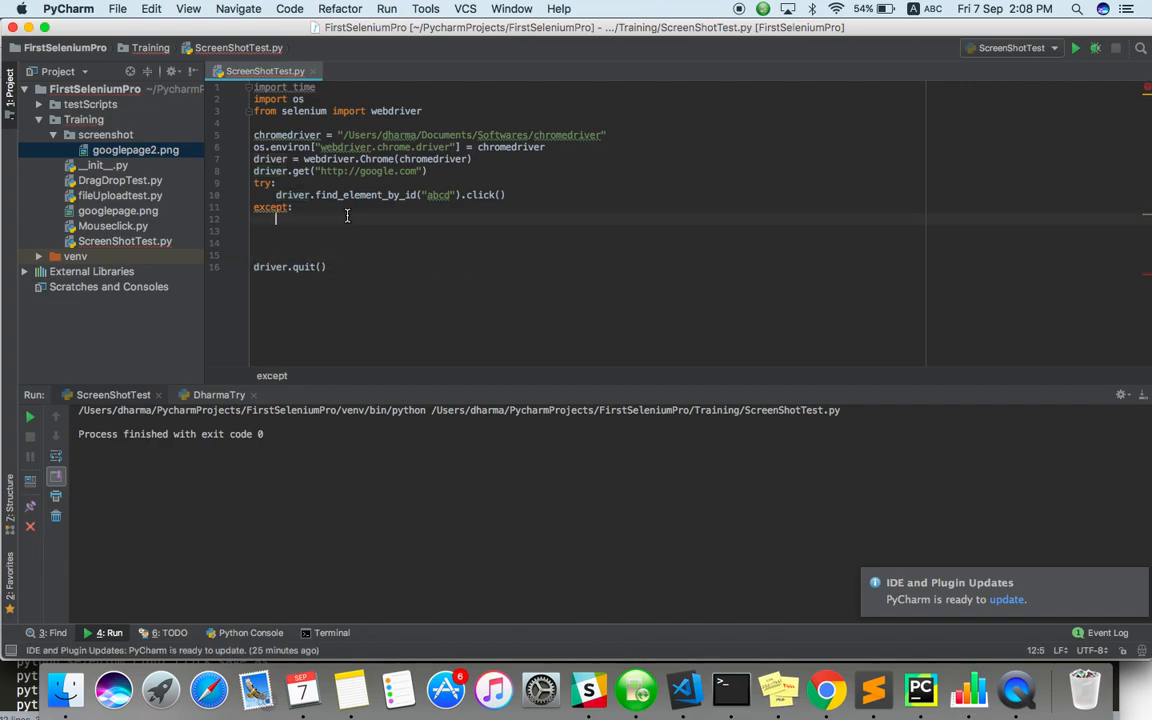
text(driver.save_screenshot("./screenshot/googlepage2.png"))
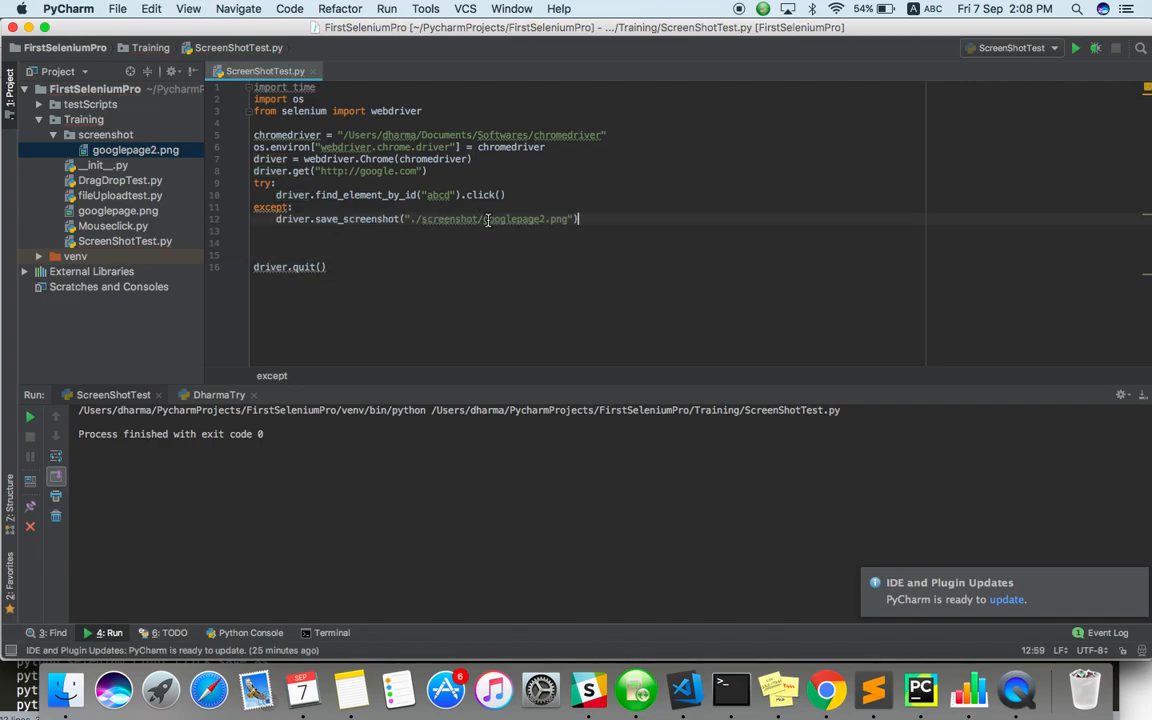
double_click(512, 219)
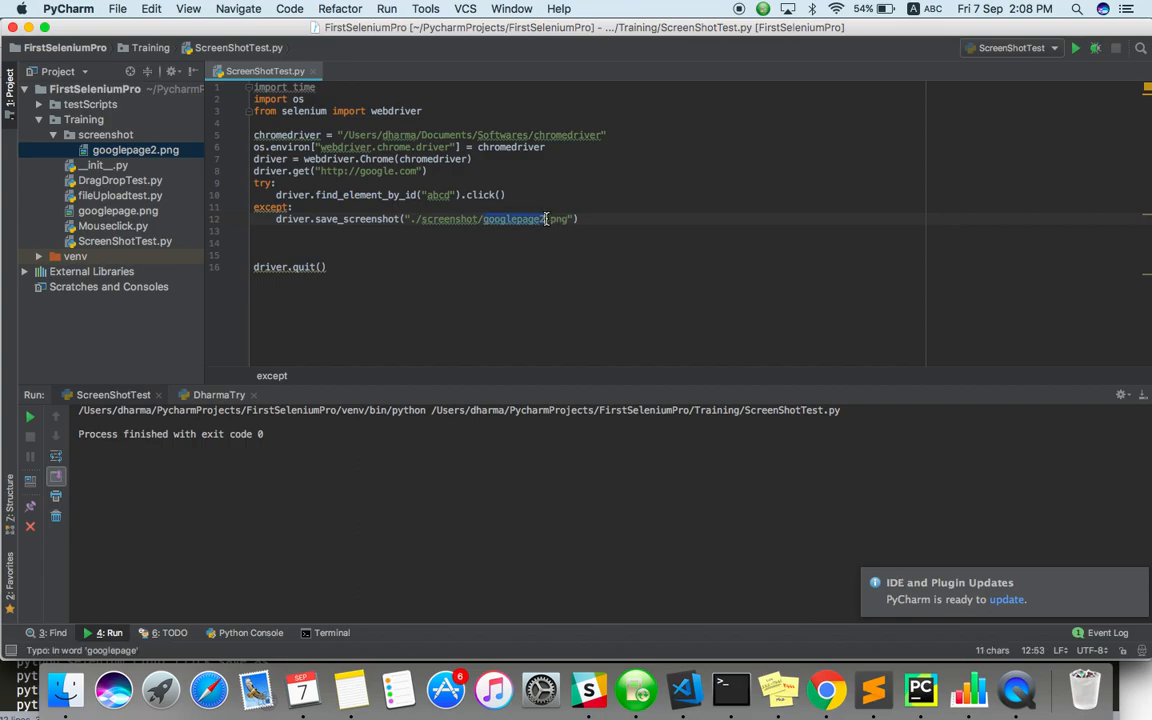
text(failtoclick)
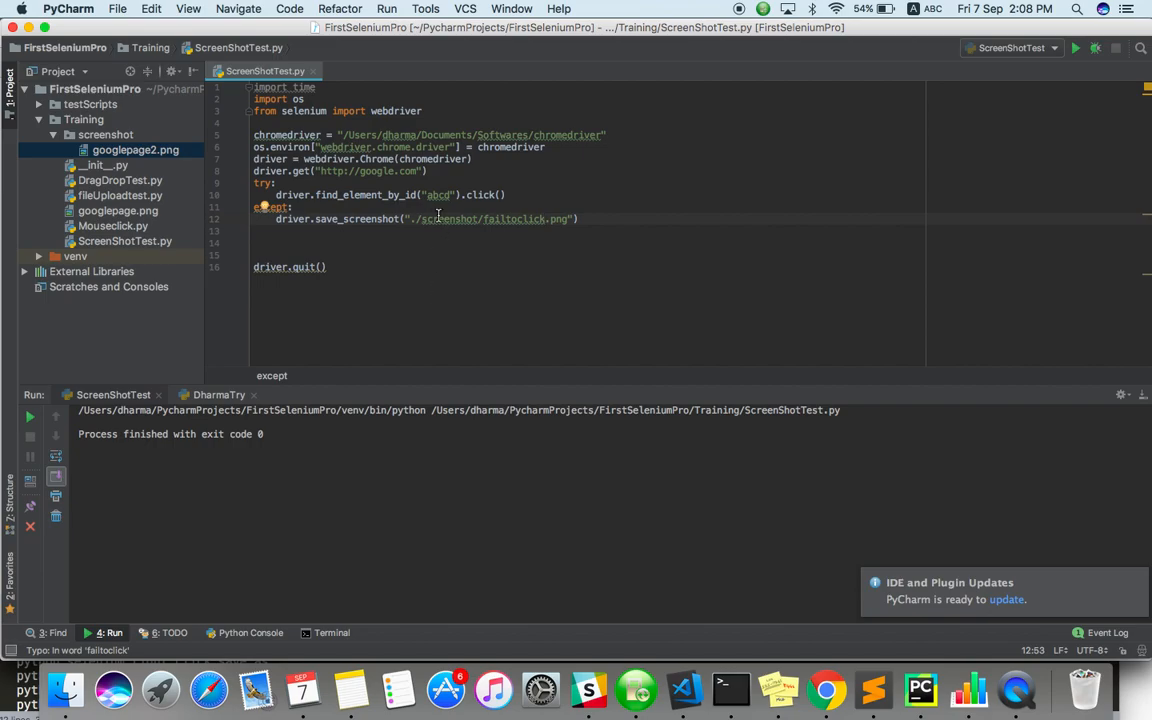
double_click(438, 195)
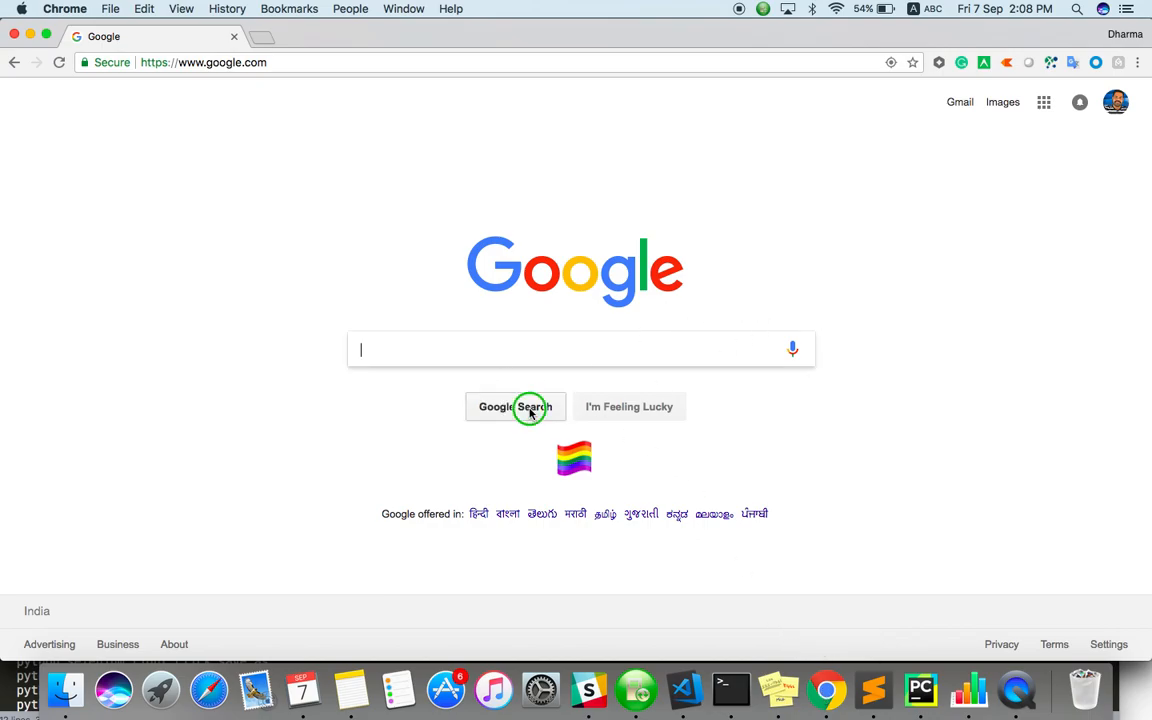
- Inspect the Google Search button in Chrome to find name btnK, then return to PyCharm
right_click(528, 406)
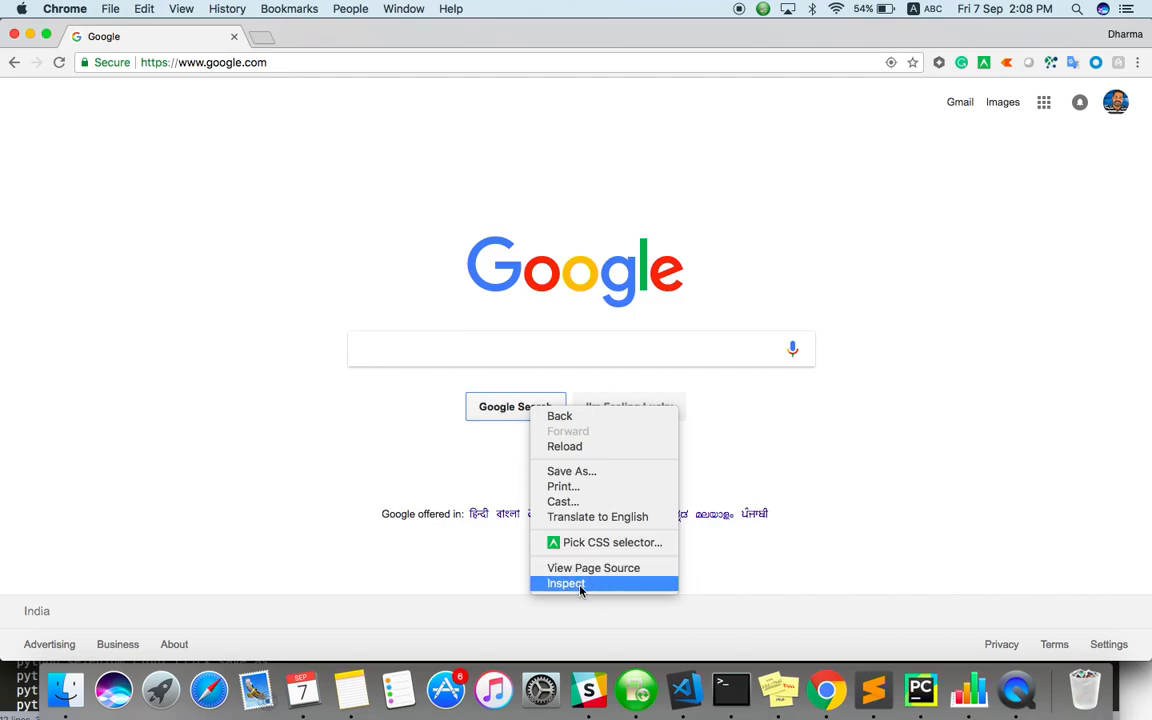
click(566, 583)
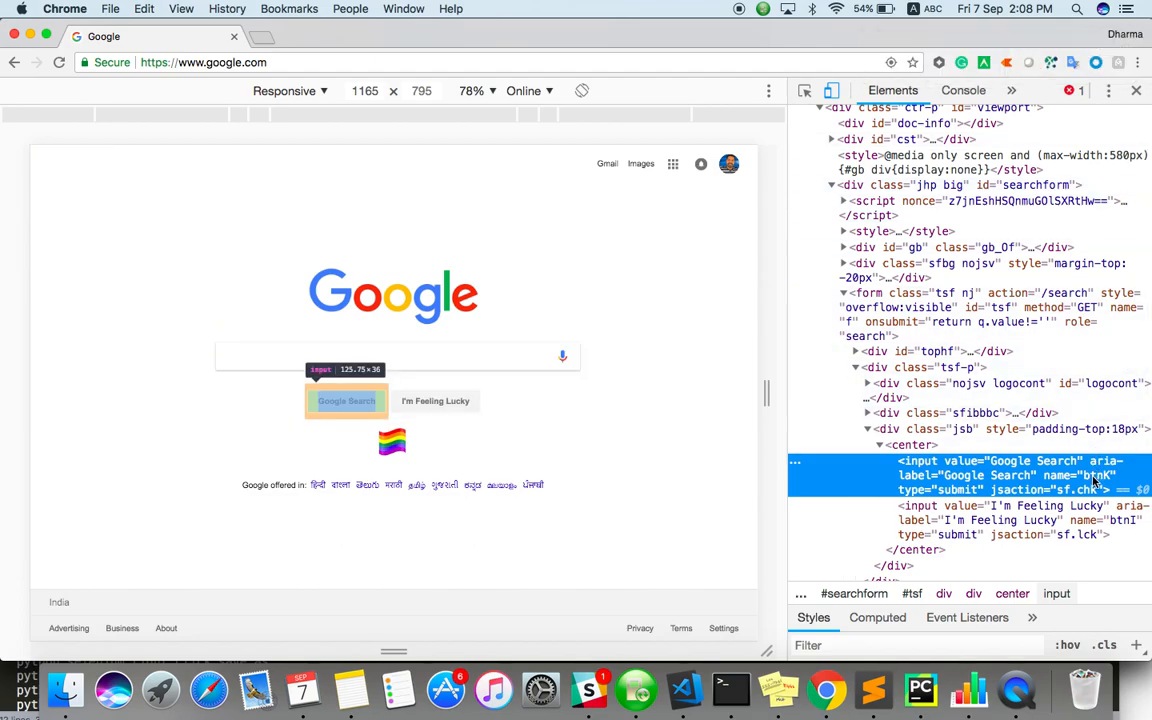
mouse_move(920, 690)
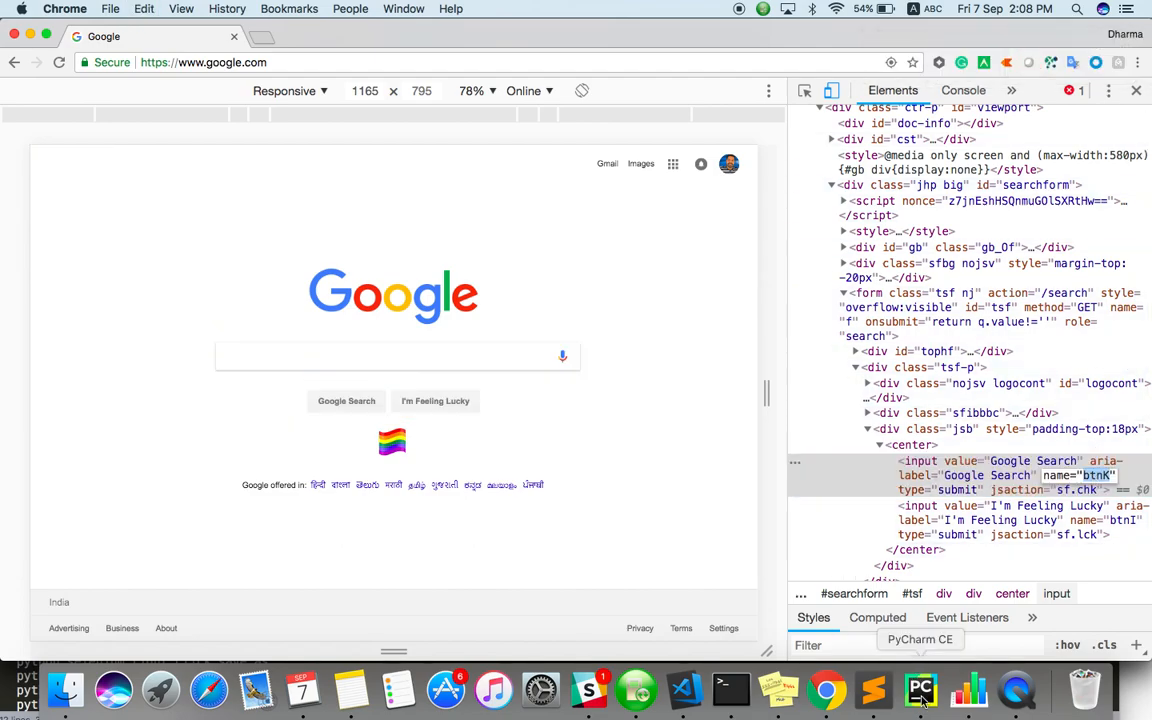
click(920, 689)
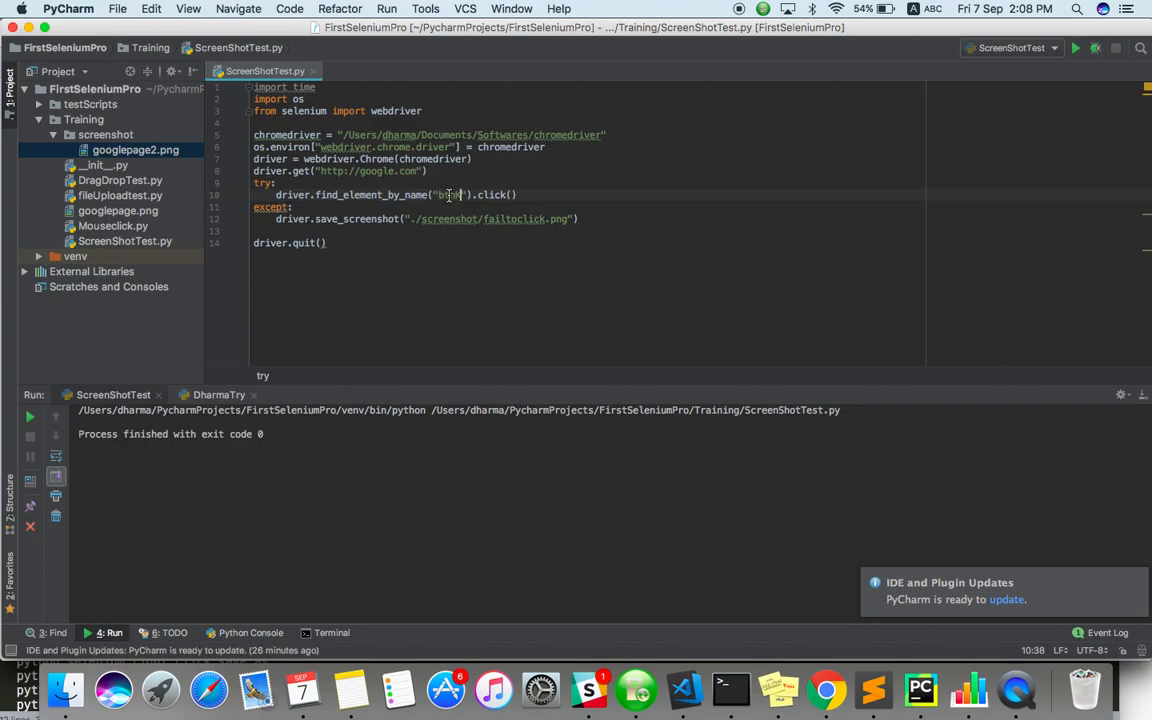
- Run ScreenShotTest with the button located by name "btnK"
right_click(450, 195)
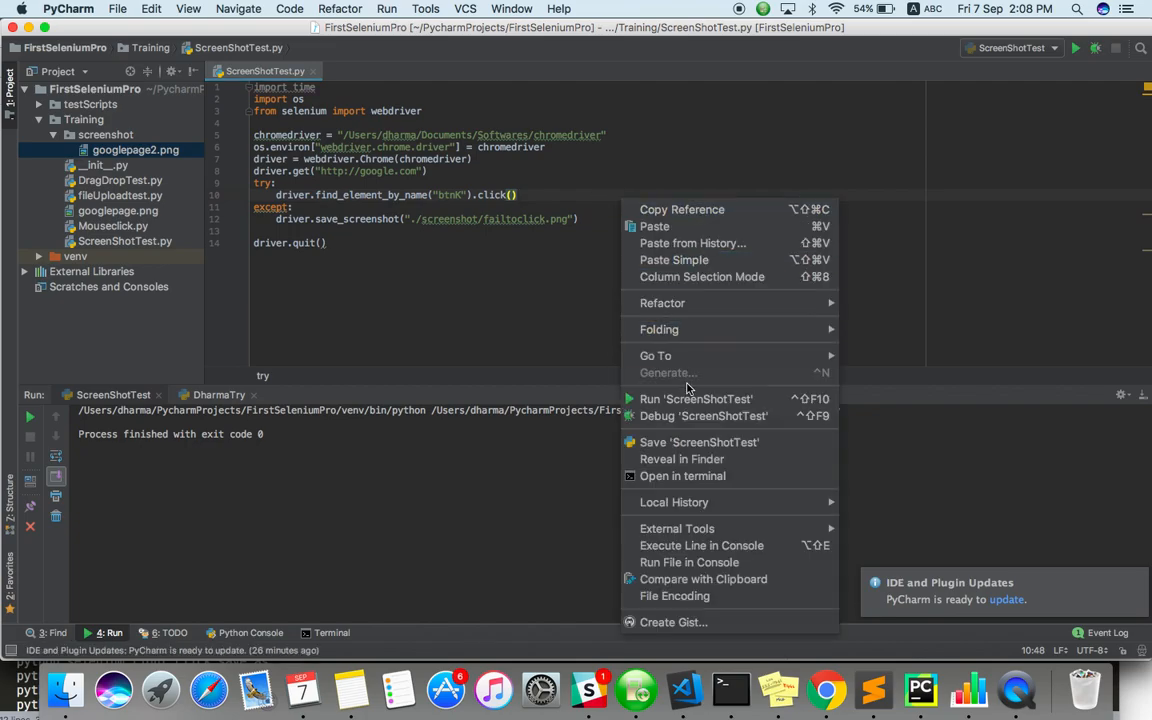
click(696, 398)
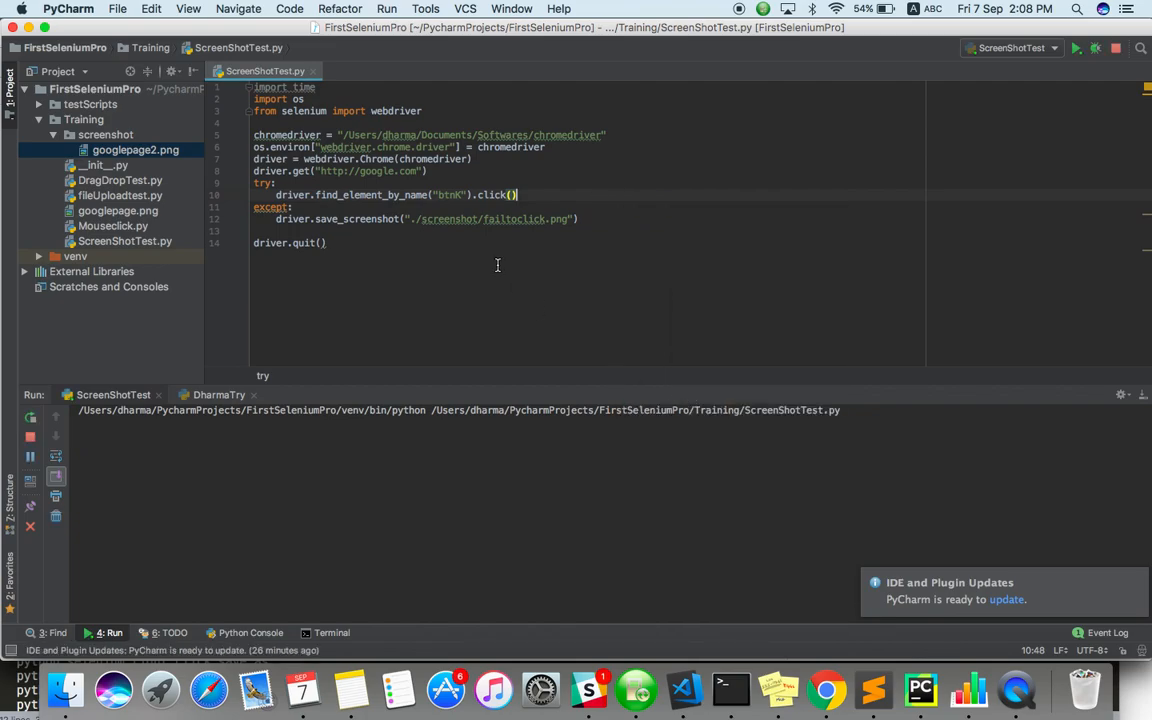
mouse_move(1021, 688)
text(ww)
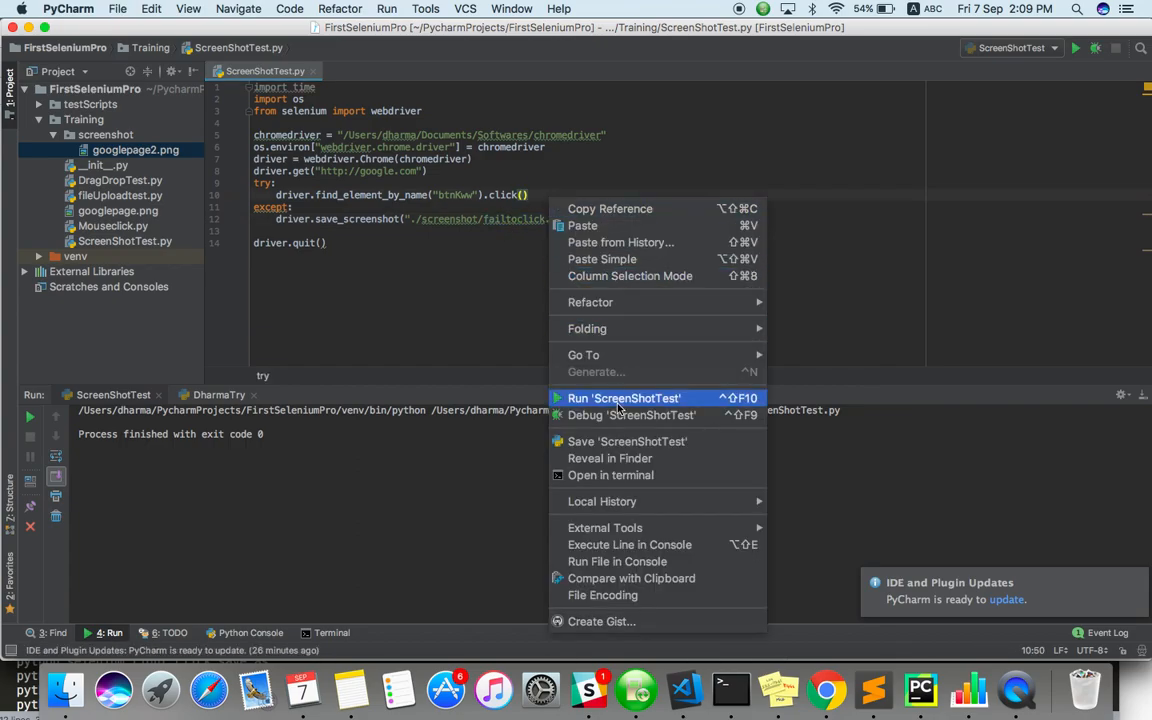
- Run with the bad name btnKww, preview failtoclick.png, then close it and select code
click(624, 398)
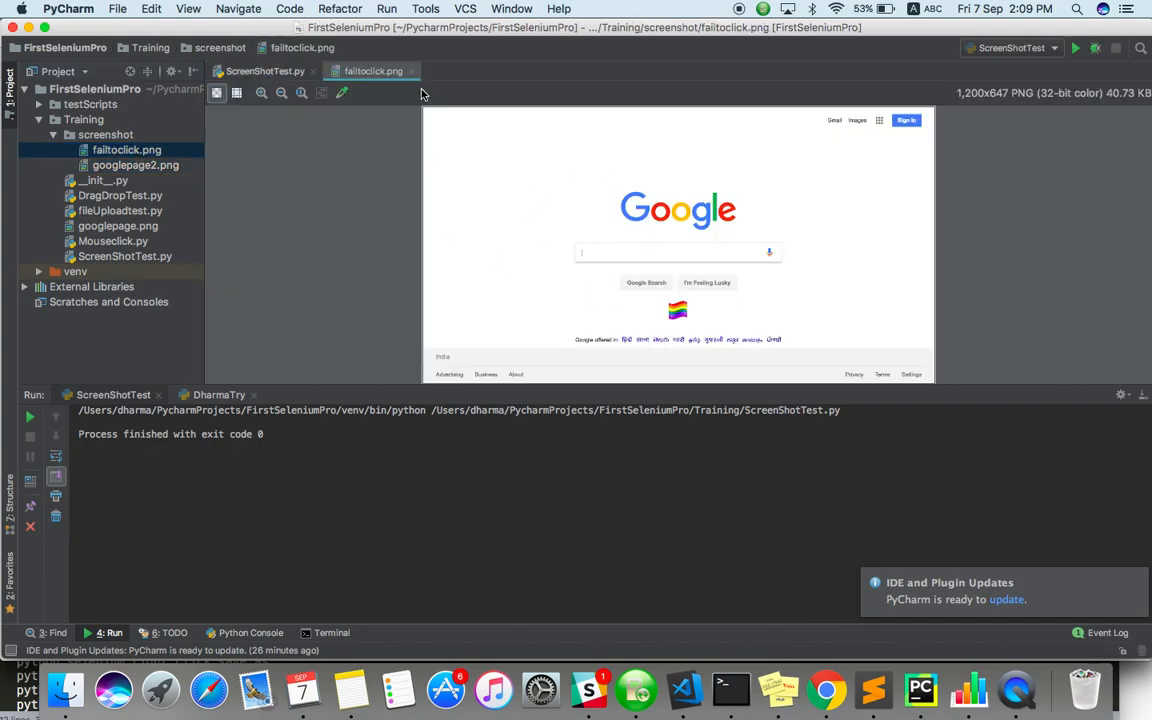
click(260, 71)
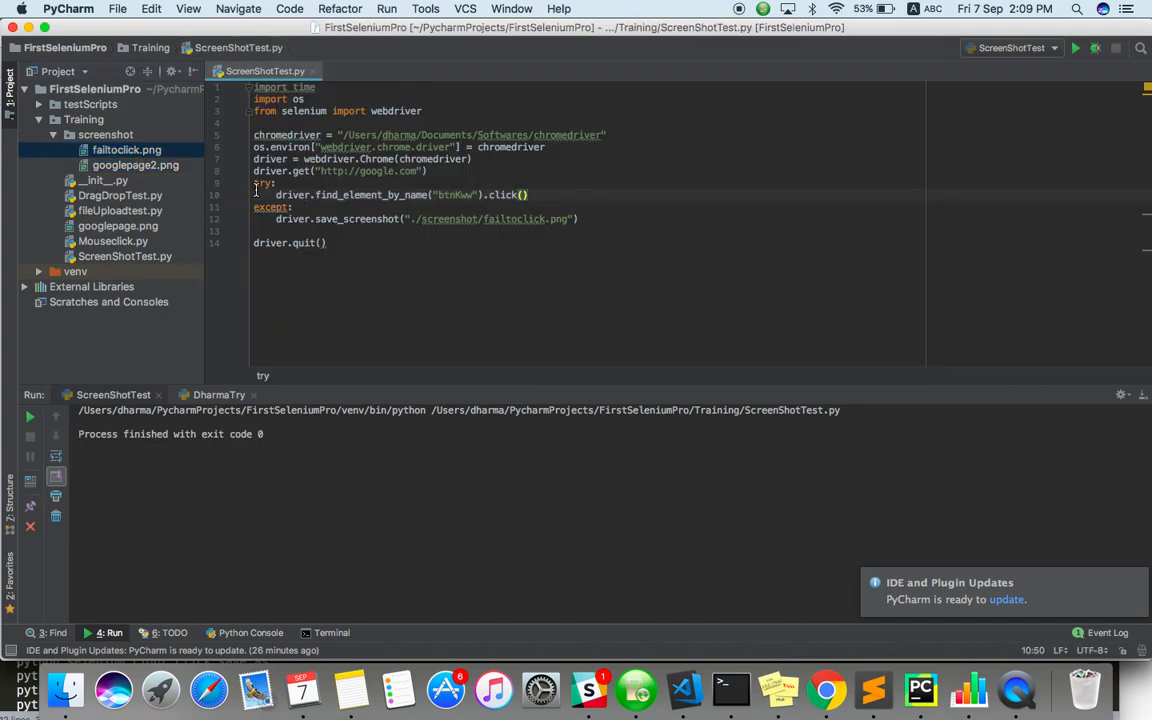
drag(277, 195, 585, 219)
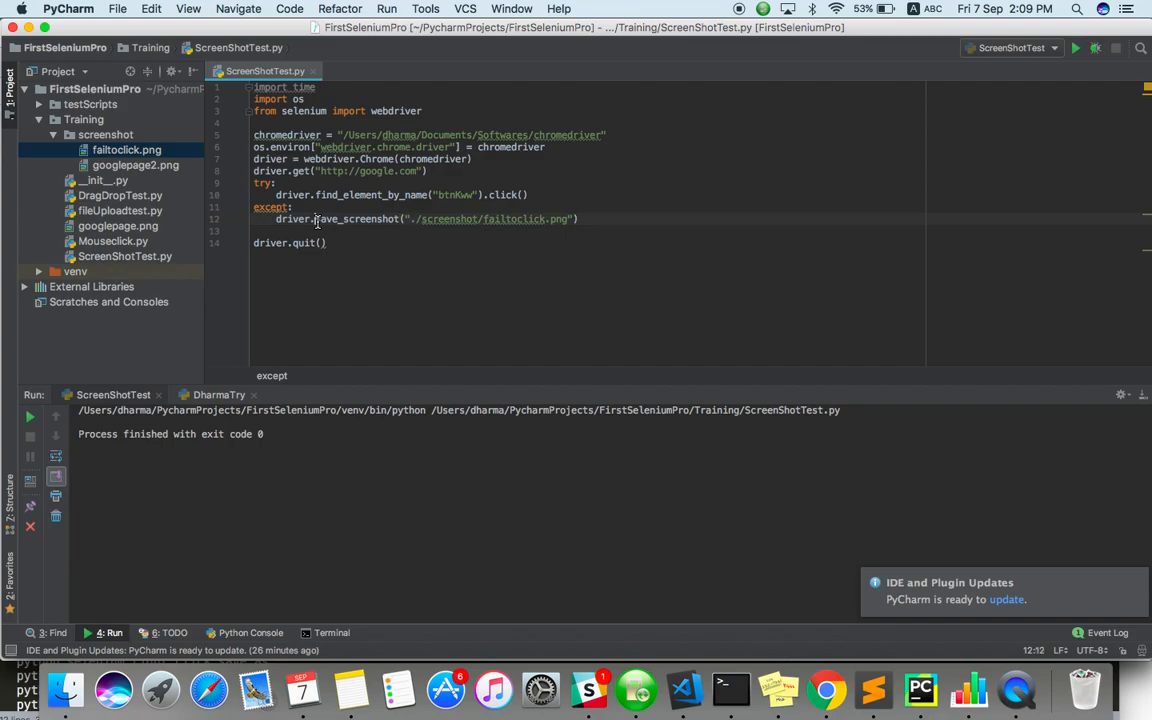
- Use get_screenshot_as_file to save screen3.png and collapse the screenshot folder
text(g)
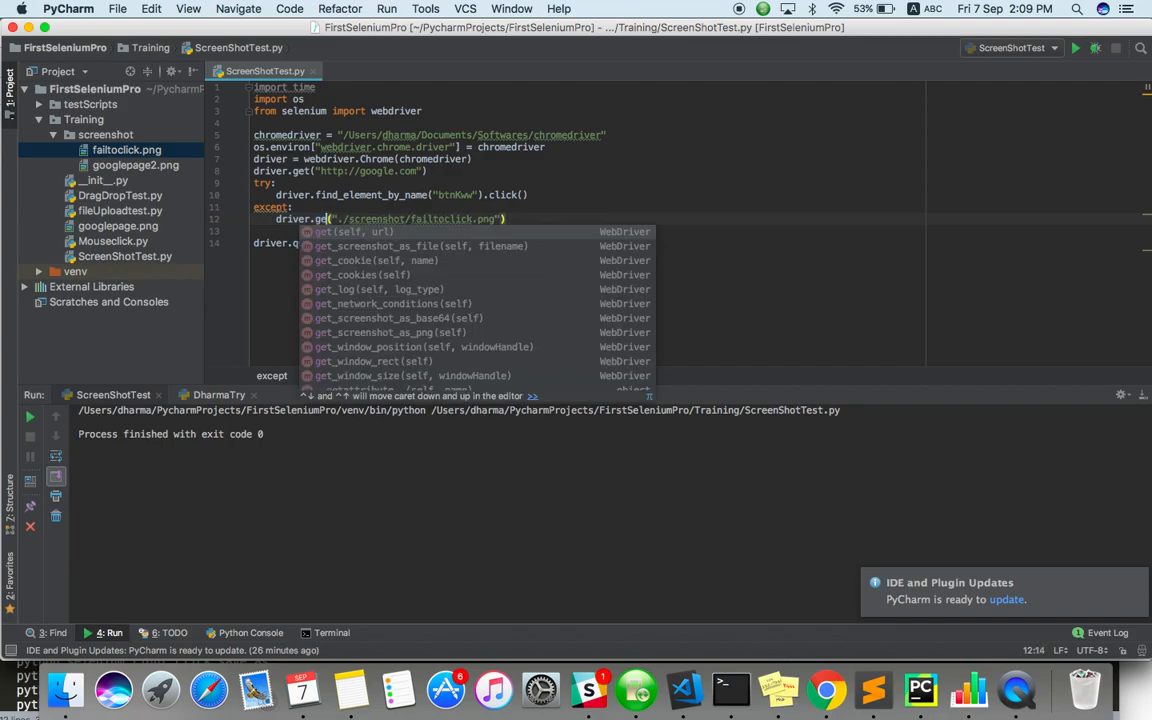
click(418, 246)
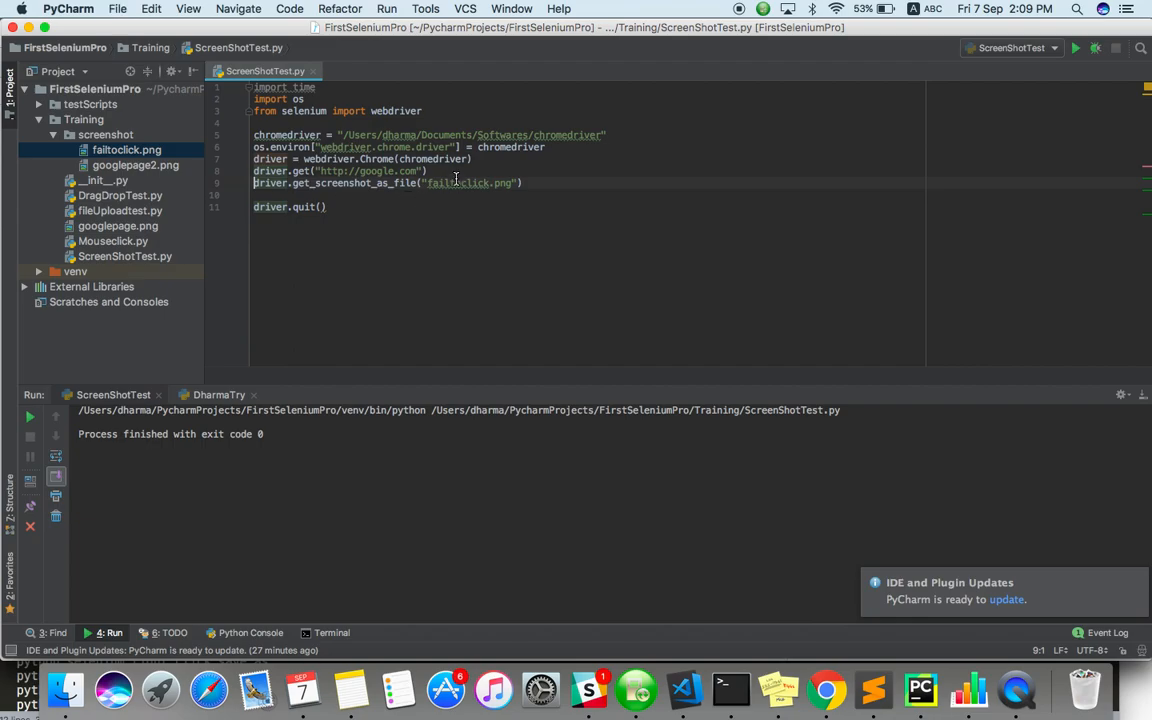
double_click(457, 183)
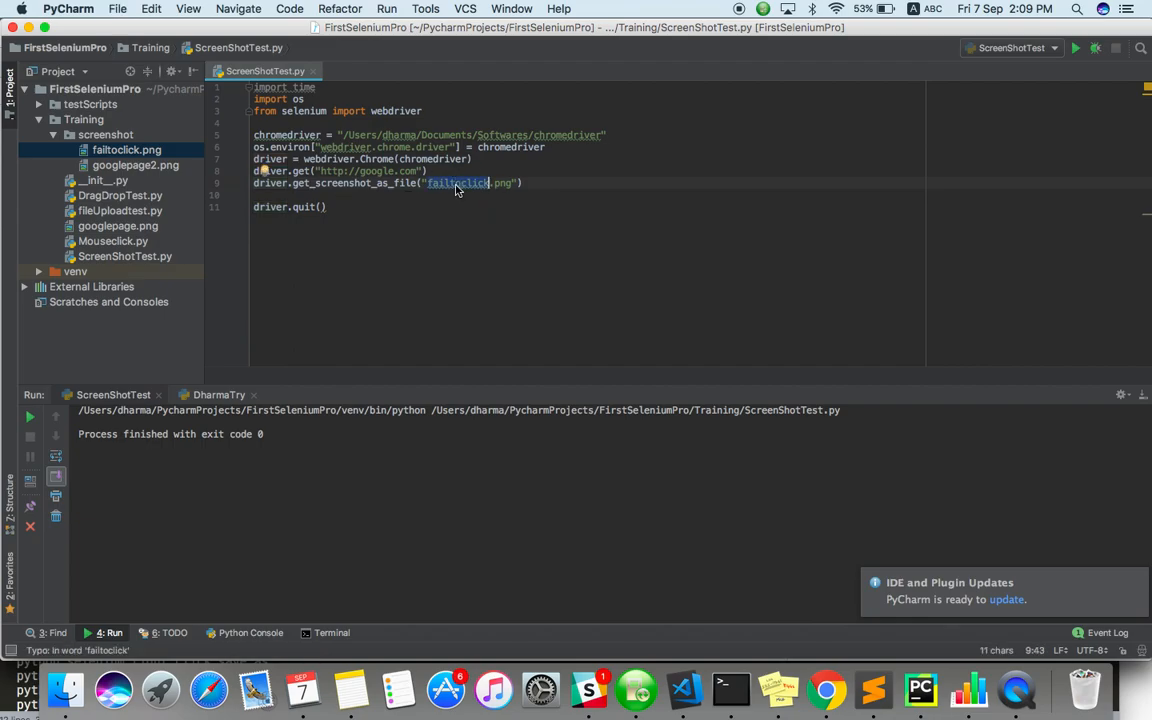
text(scr)
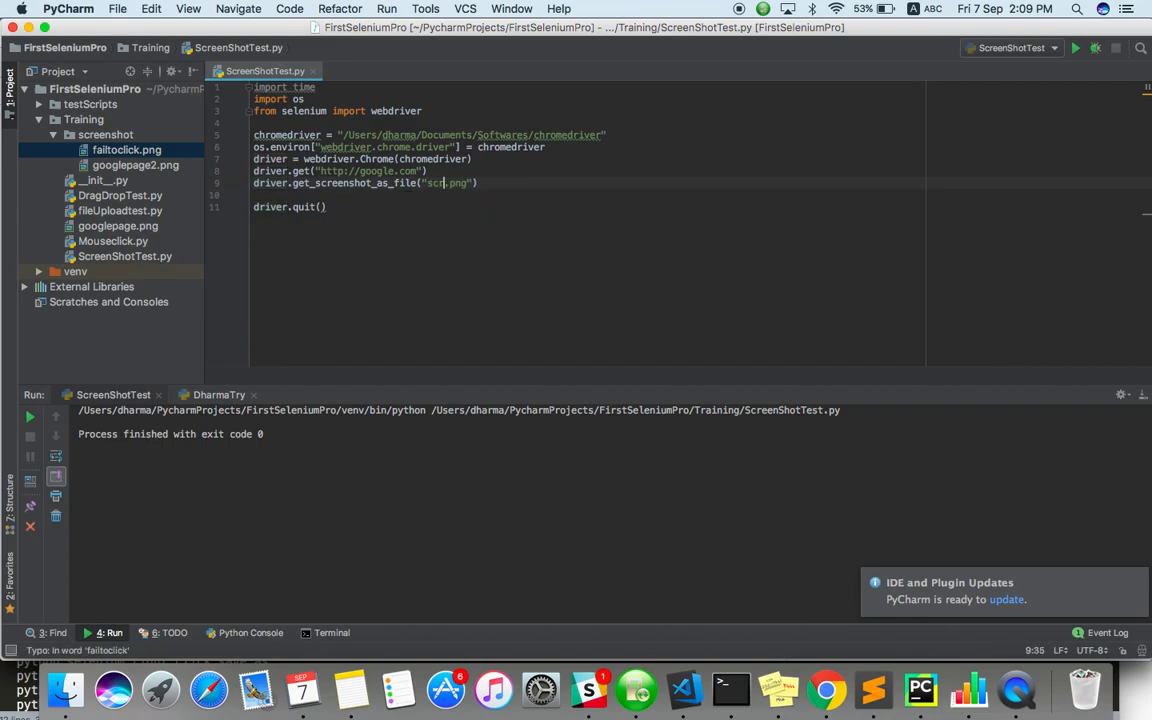
text(screen3)
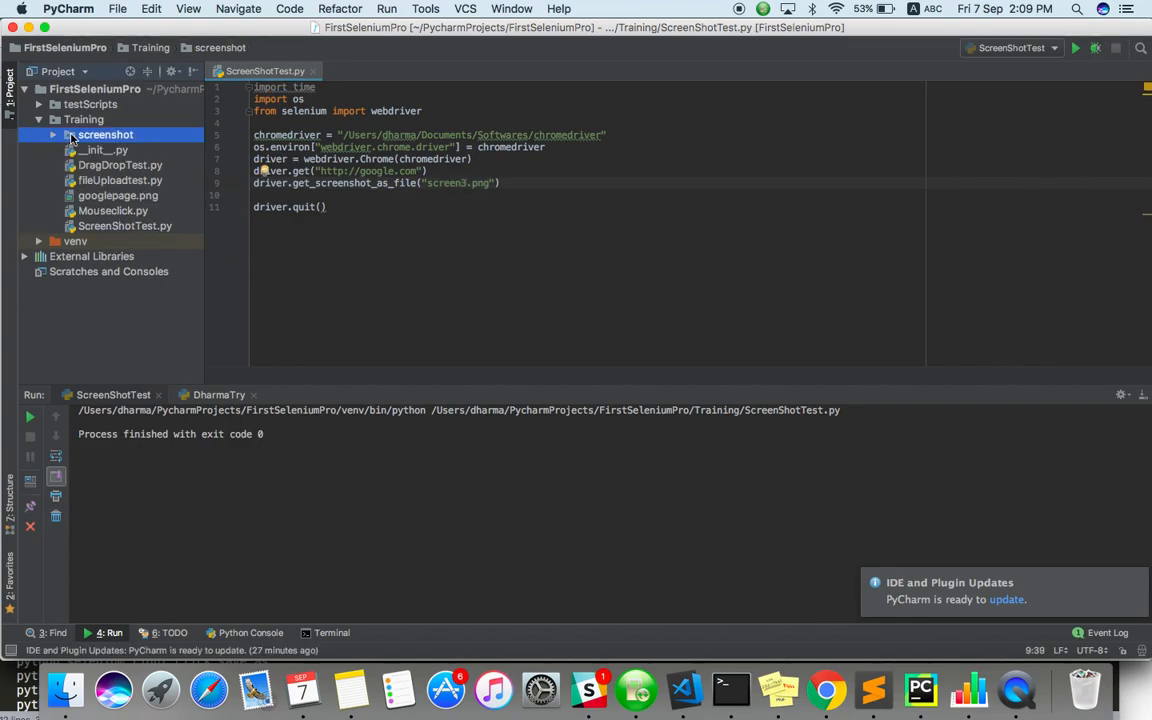
click(326, 207)
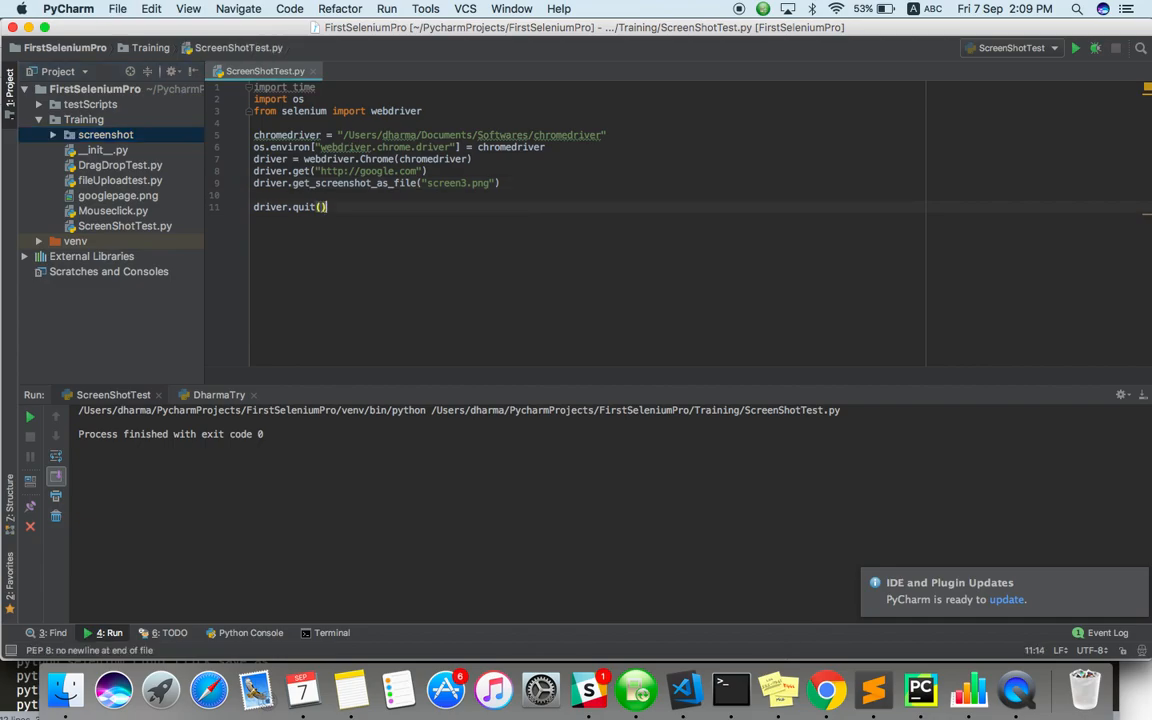